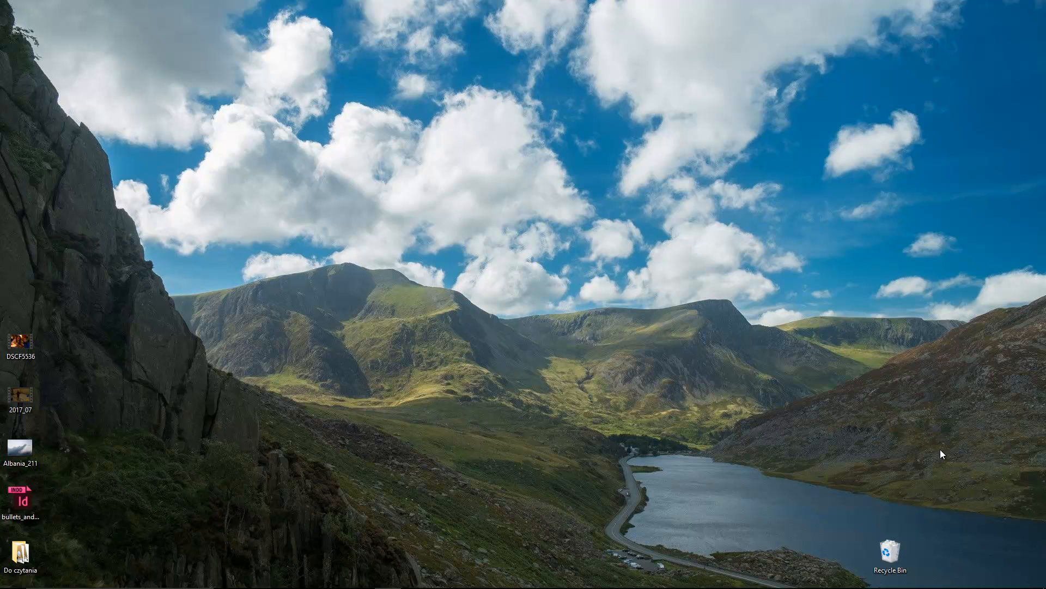
Step: Switch to Firefox and present the Lightroom Catalogue Management slideshow
key(alt+tab)
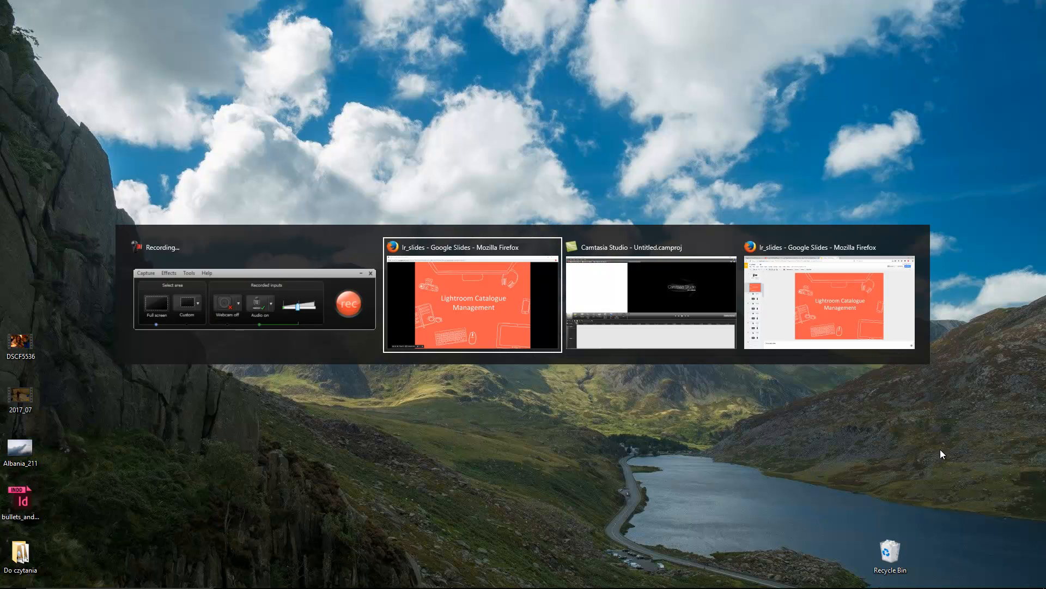
click(472, 298)
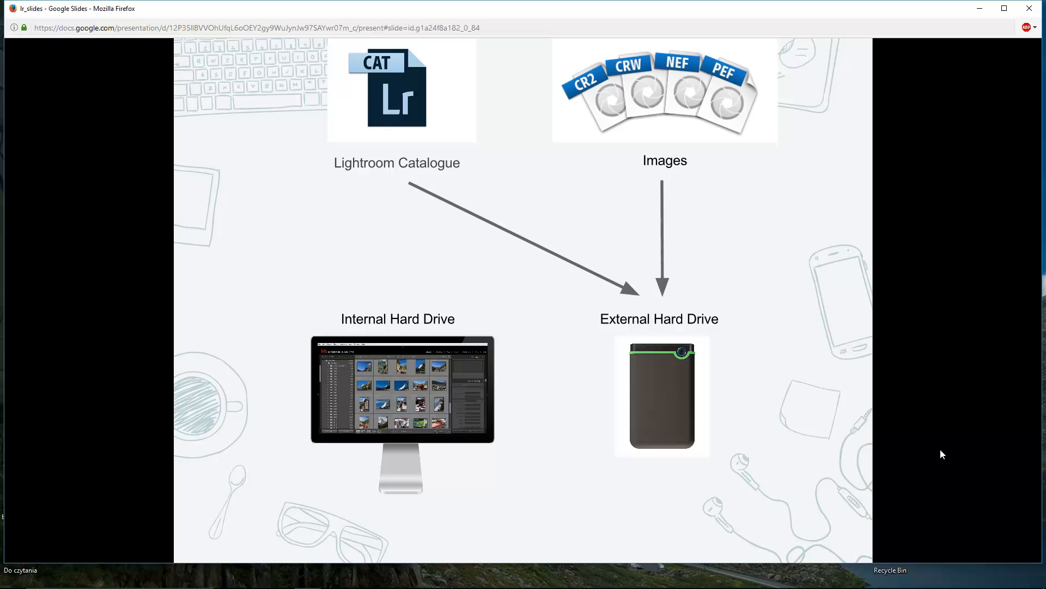
mouse_move(1020, 266)
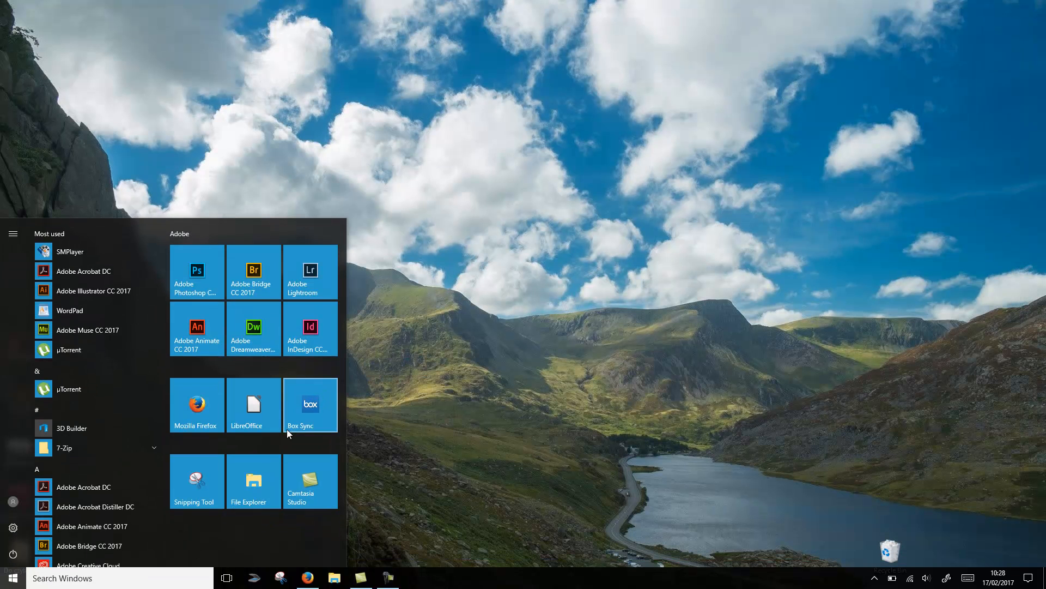
Step: Find the myPhotos_lr6 catalogue in Pictures, close File Explorer, and launch Lightroom
click(253, 481)
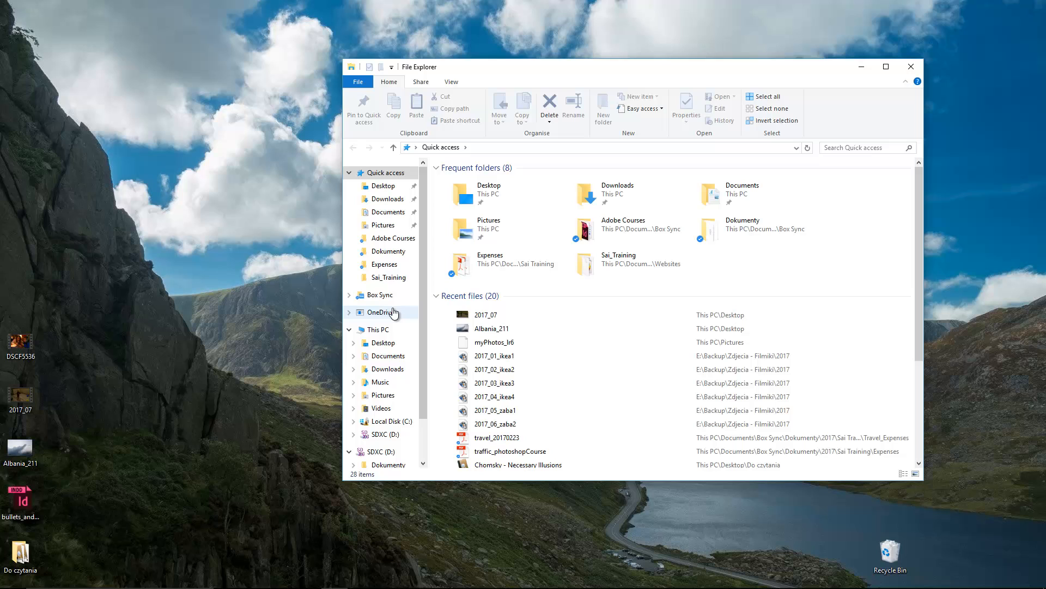
click(383, 394)
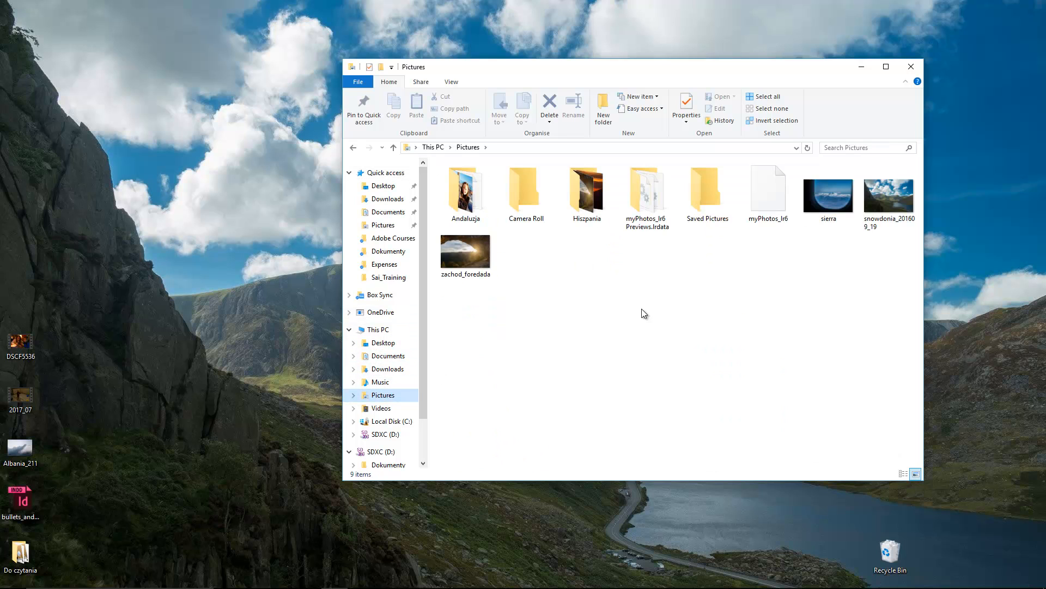
click(767, 193)
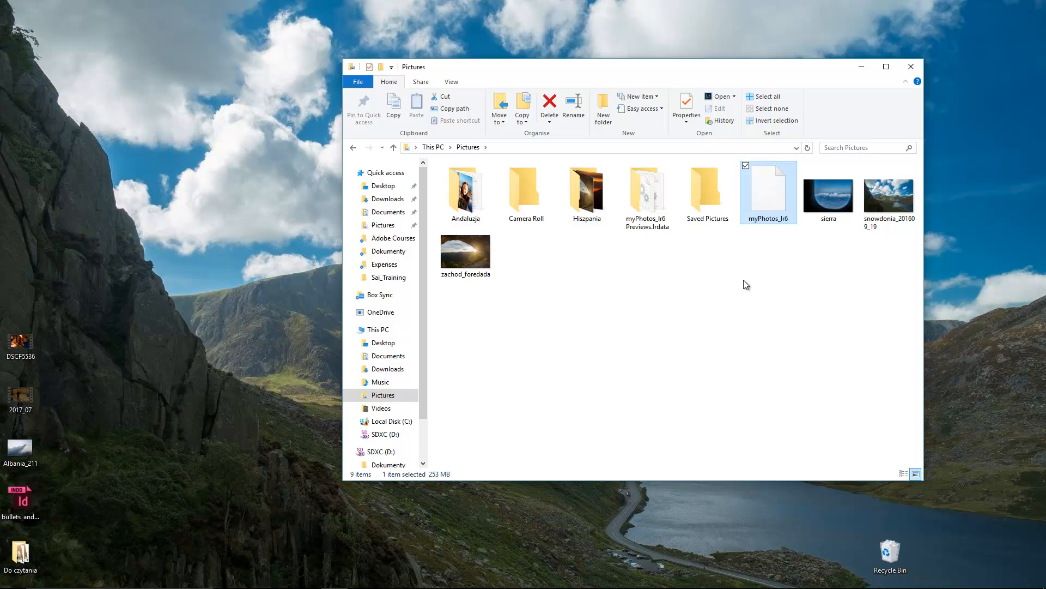
mouse_move(725, 322)
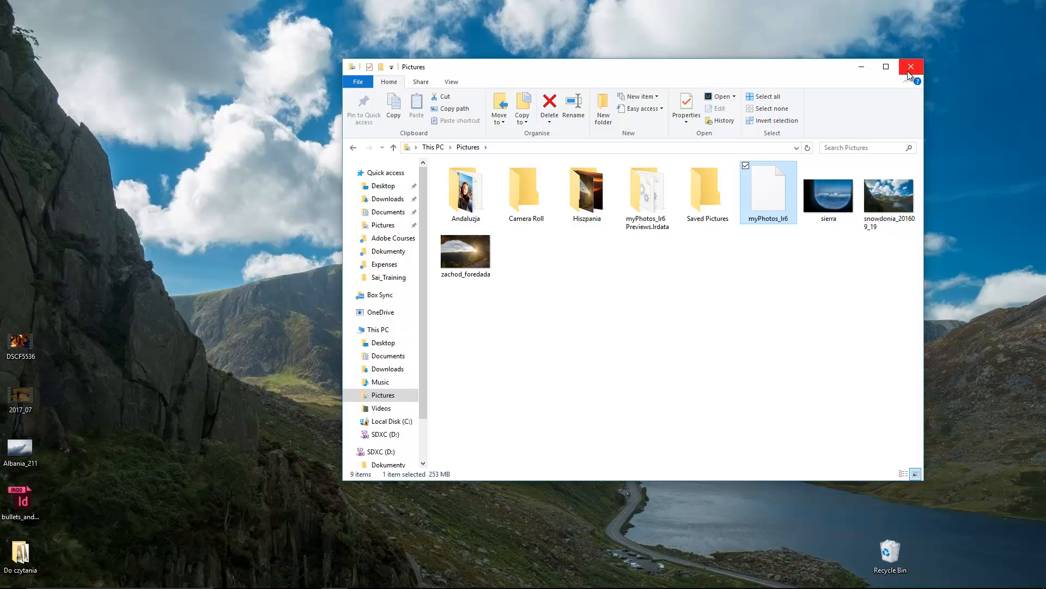
click(9, 578)
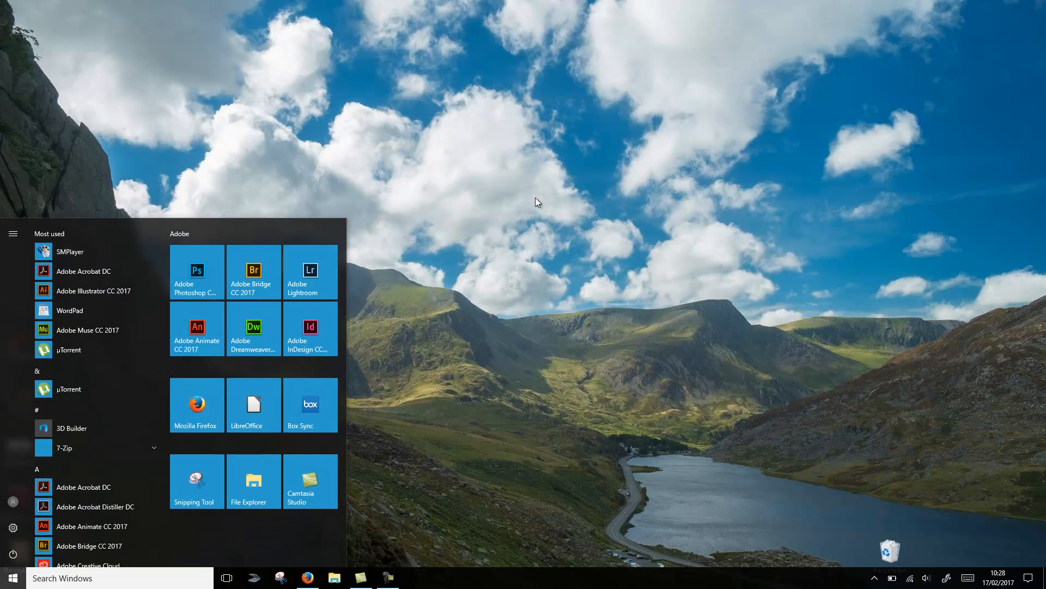
click(537, 202)
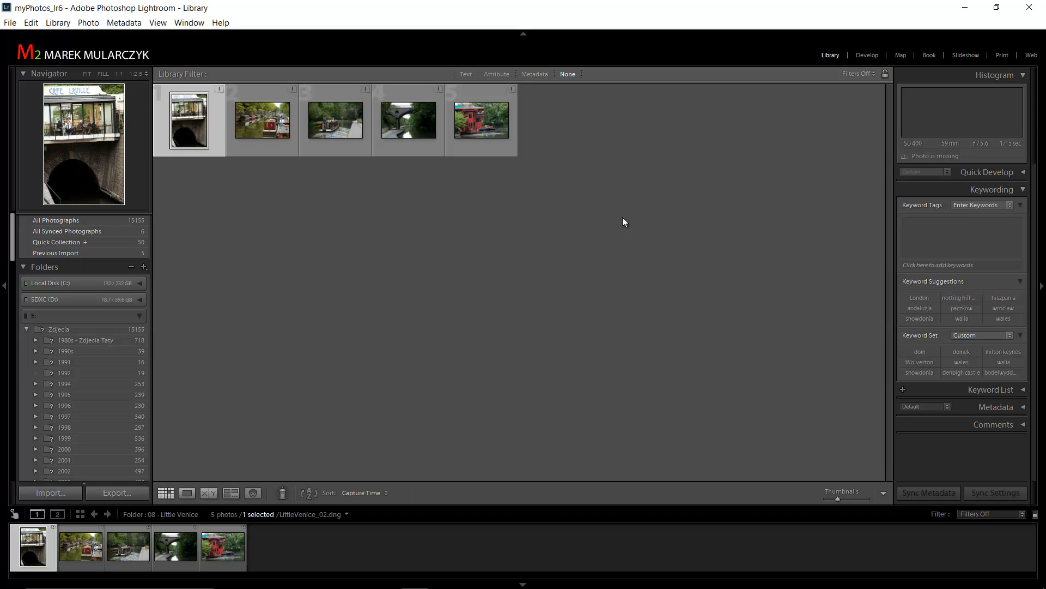
mouse_move(240, 363)
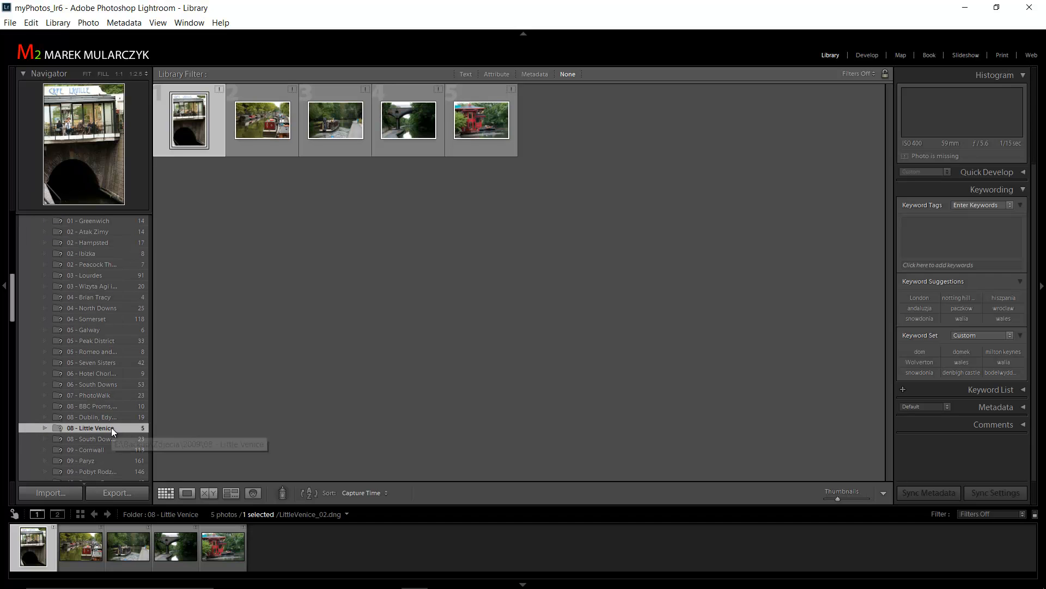
mouse_move(89, 427)
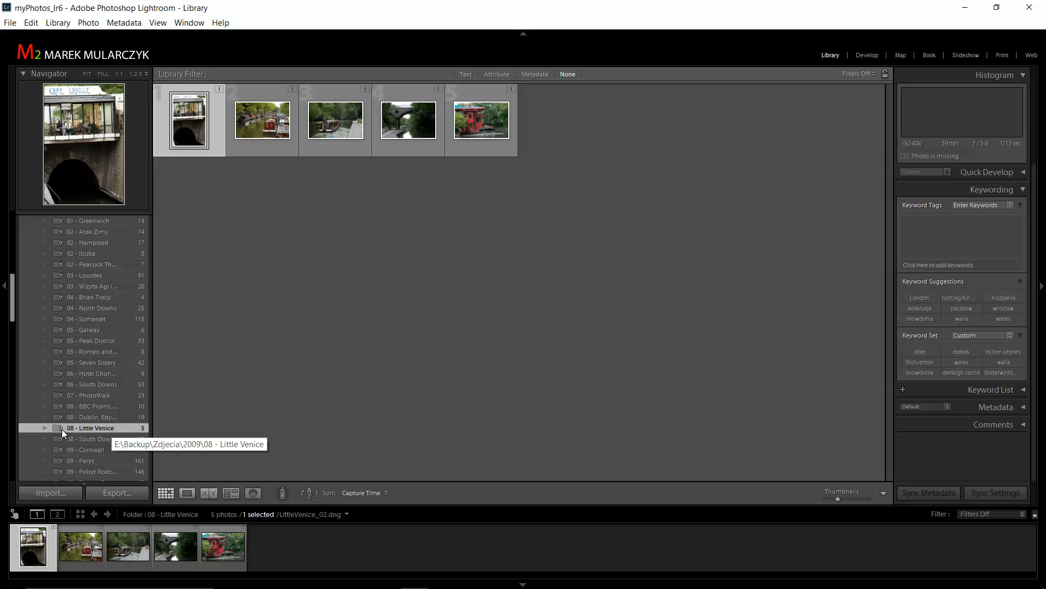
mouse_move(63, 432)
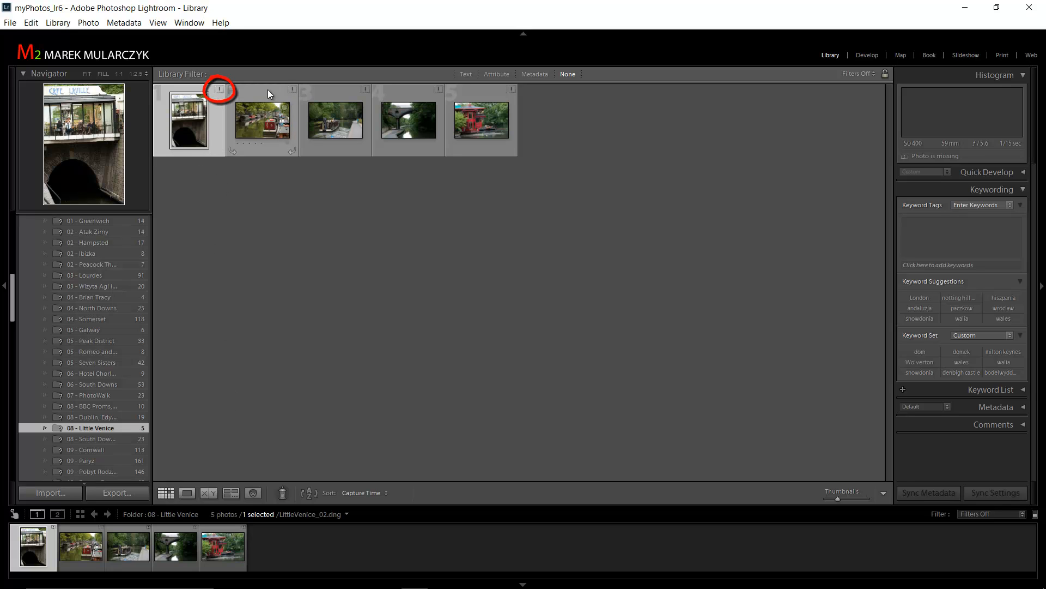
mouse_move(452, 256)
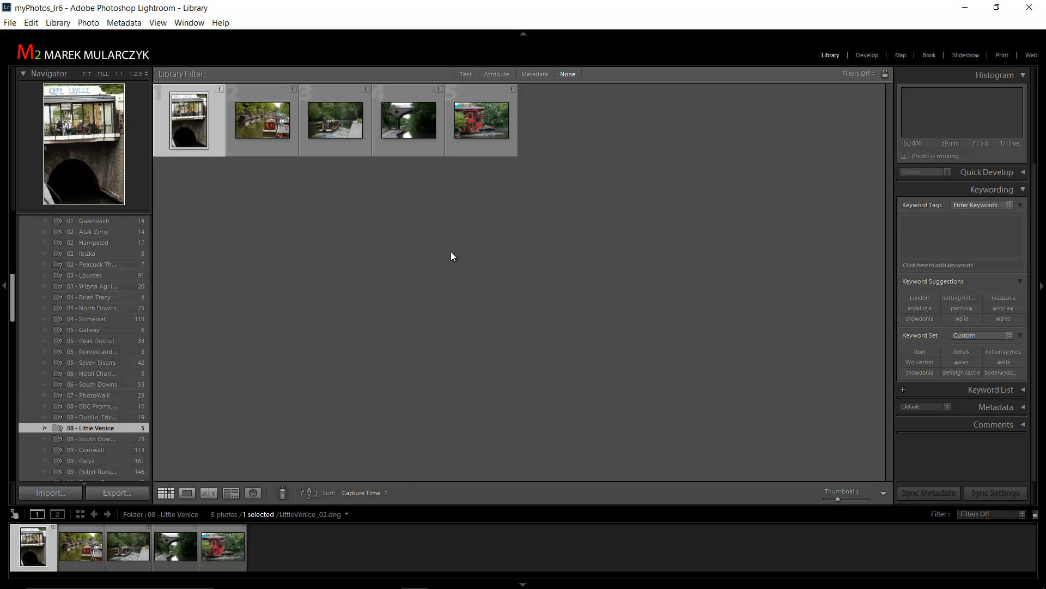
mouse_move(467, 172)
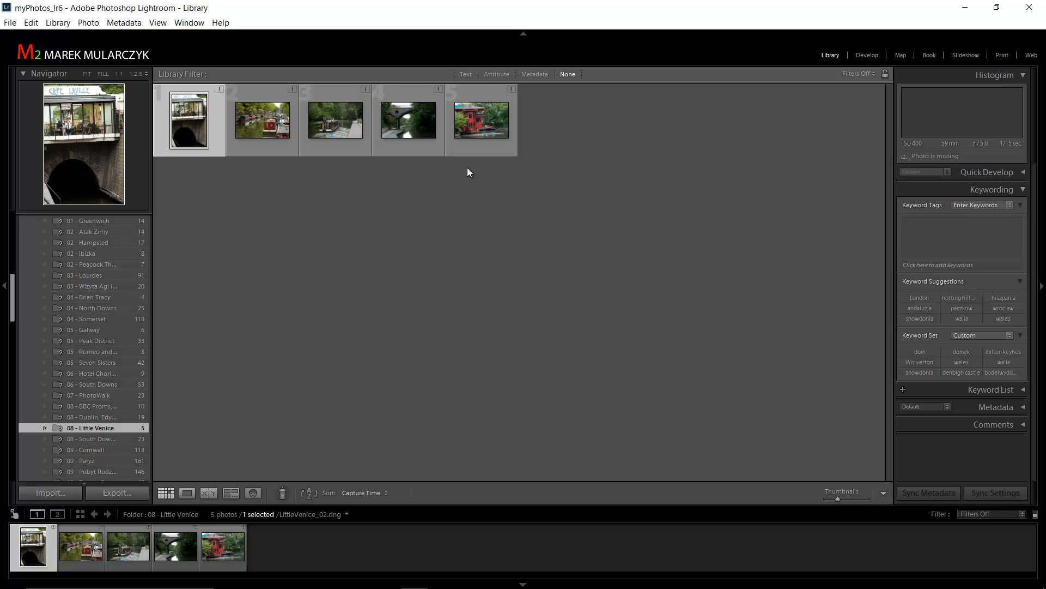
Step: Select the red houseboat photo in the 08 - Little Venice folder
click(481, 120)
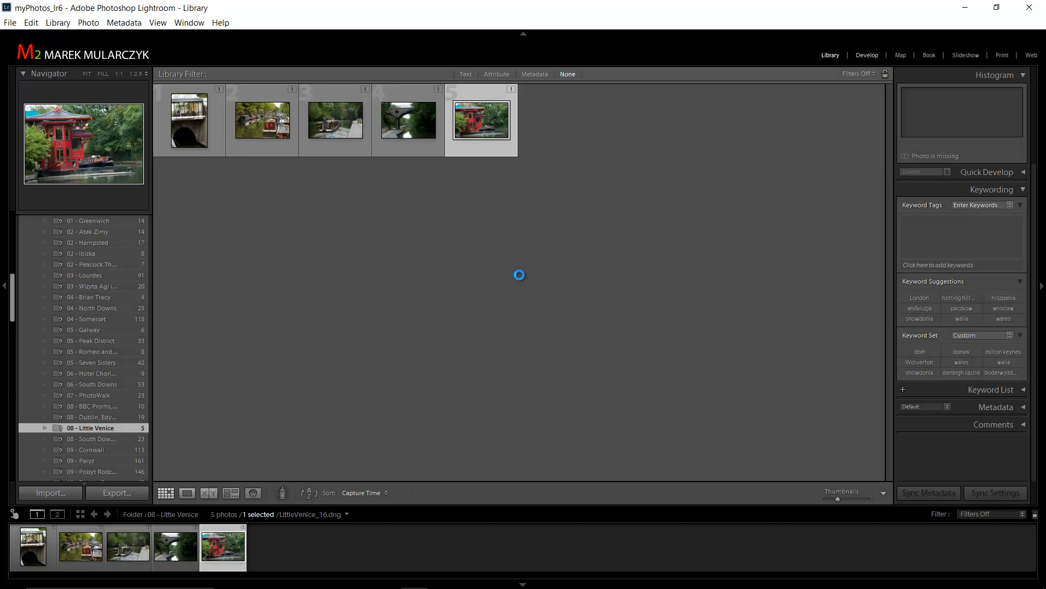
click(867, 54)
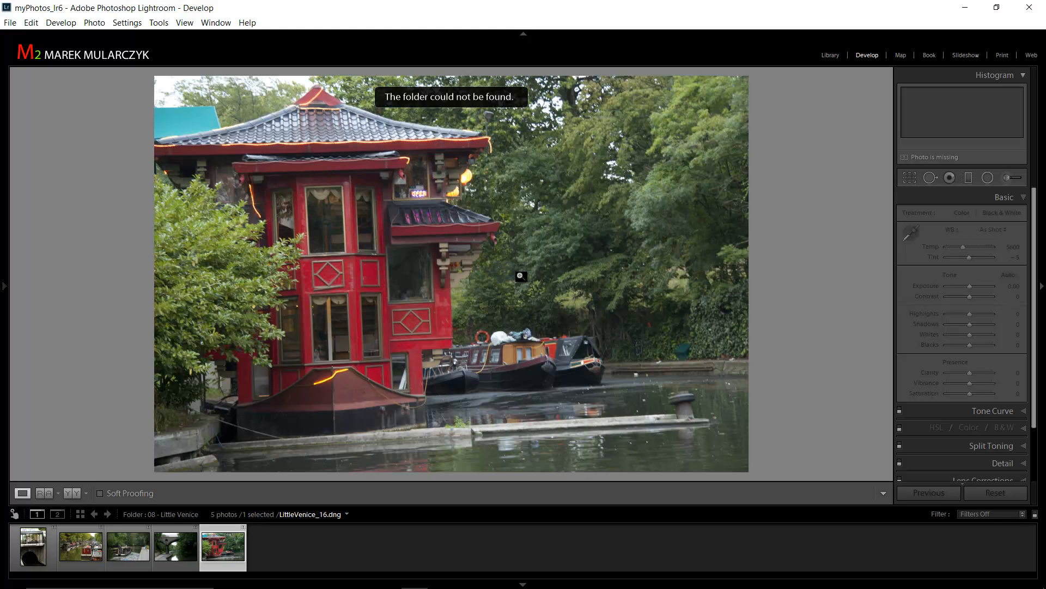
mouse_move(888, 265)
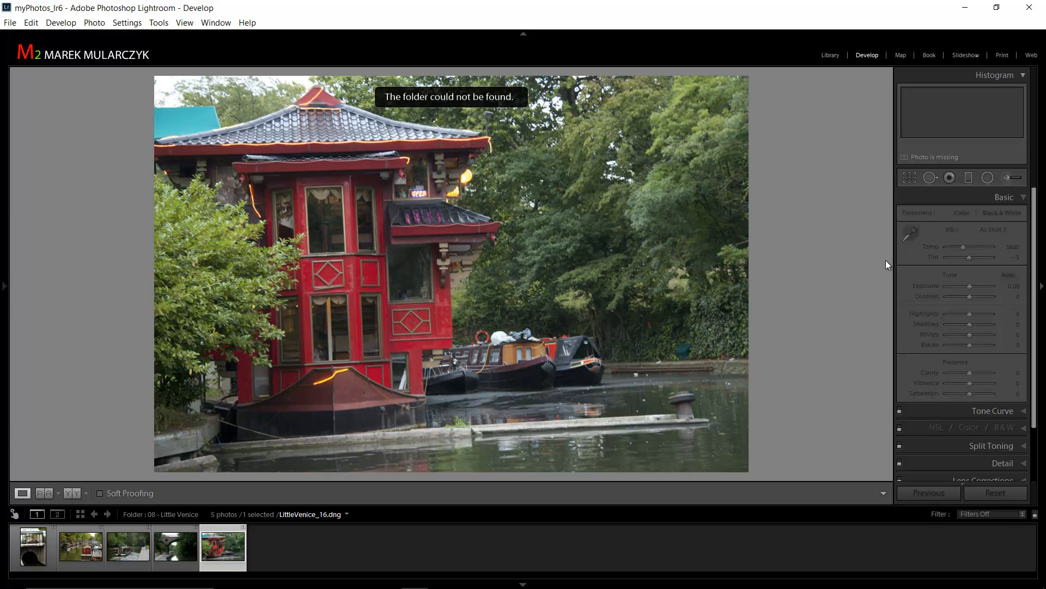
mouse_move(933, 288)
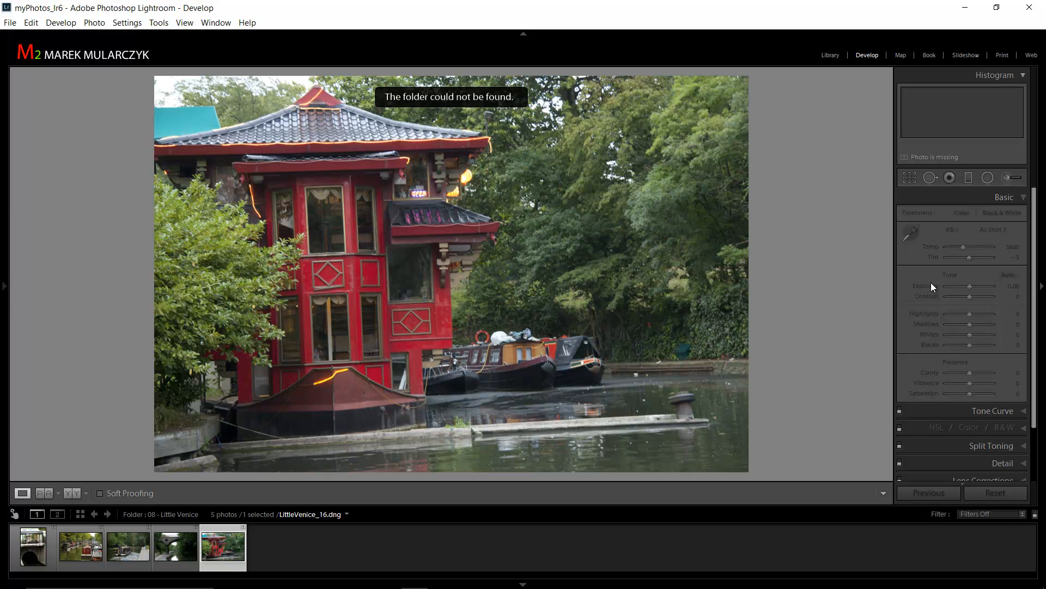
mouse_move(808, 266)
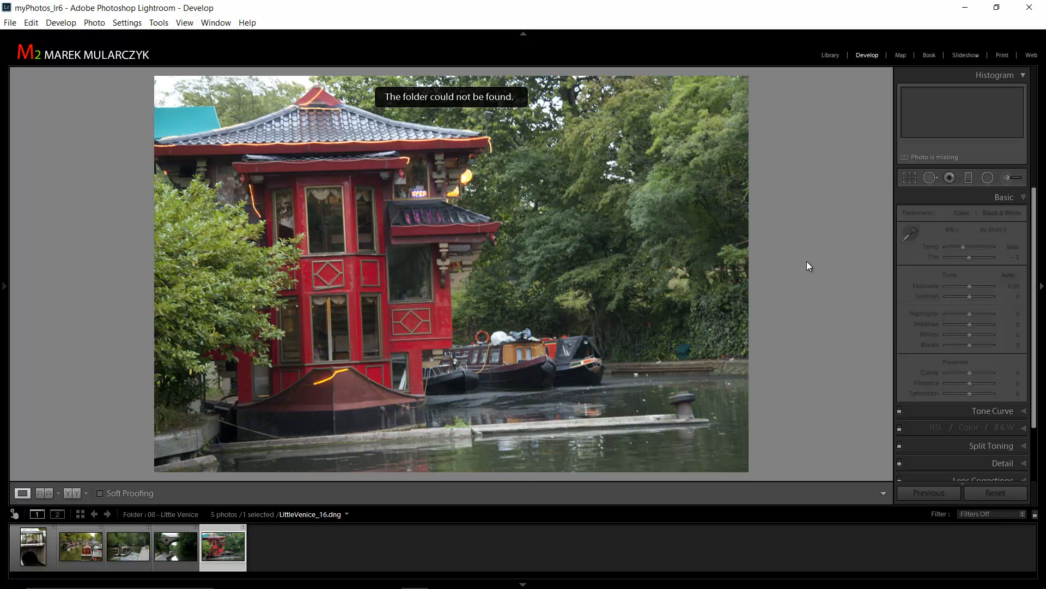
mouse_move(939, 157)
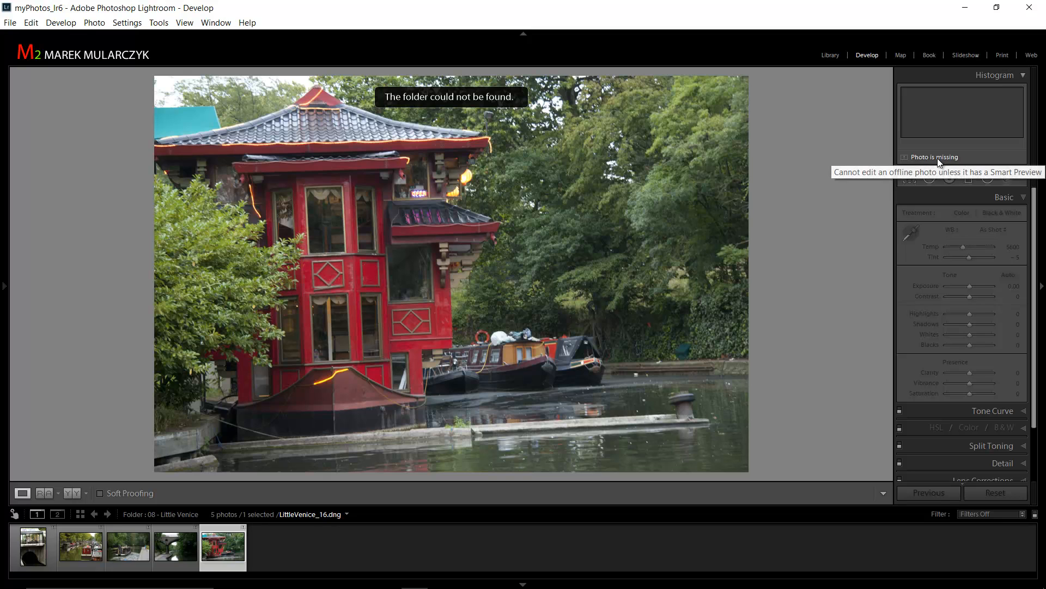
mouse_move(812, 197)
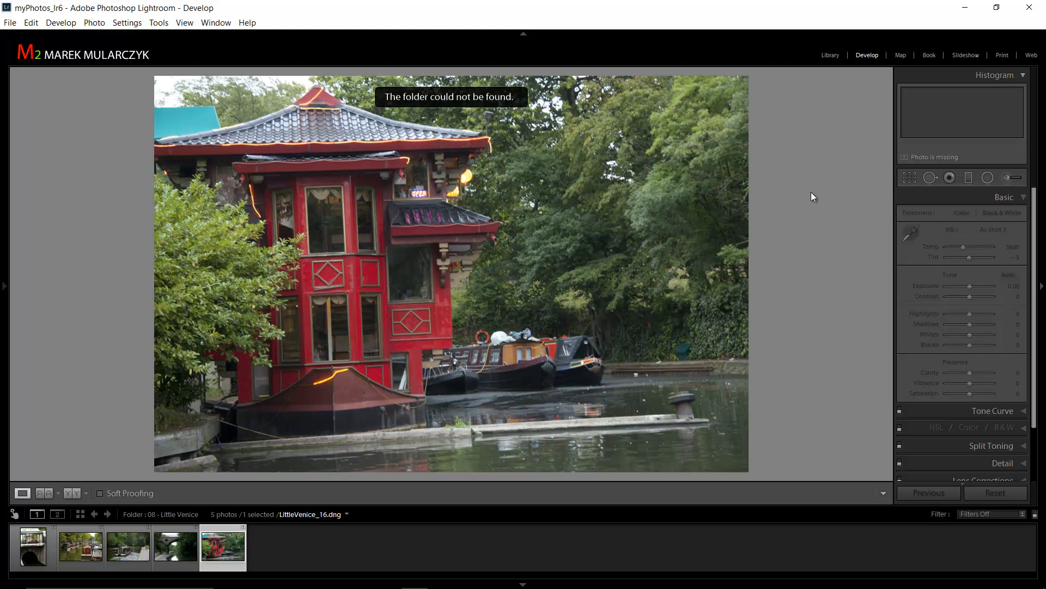
click(830, 55)
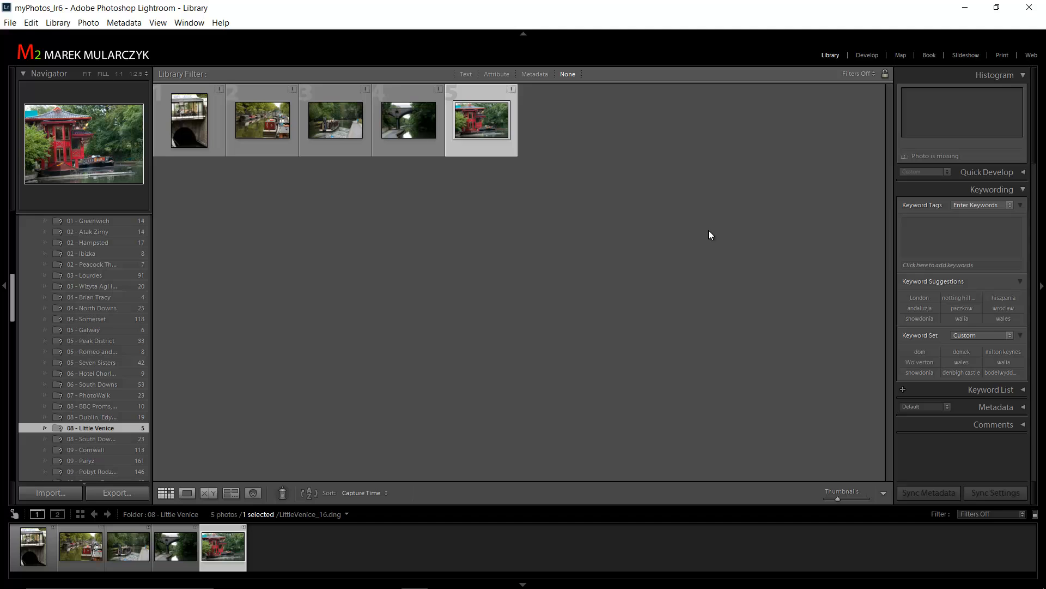
mouse_move(514, 289)
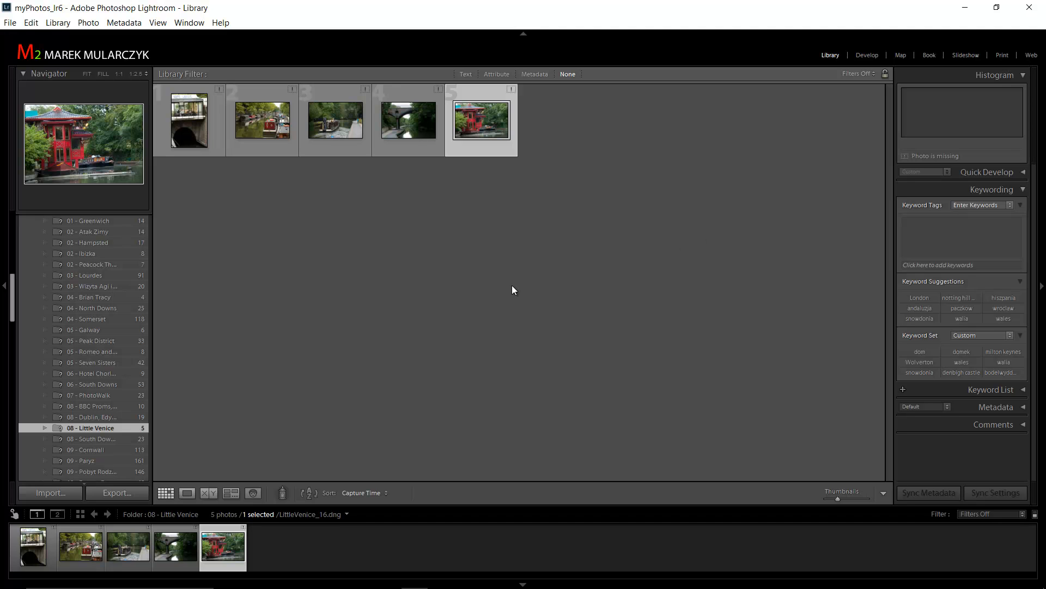
Step: Reopen the myPhotos_lr6 catalog from OneDrive Pictures and view the Somerset folder
click(9, 22)
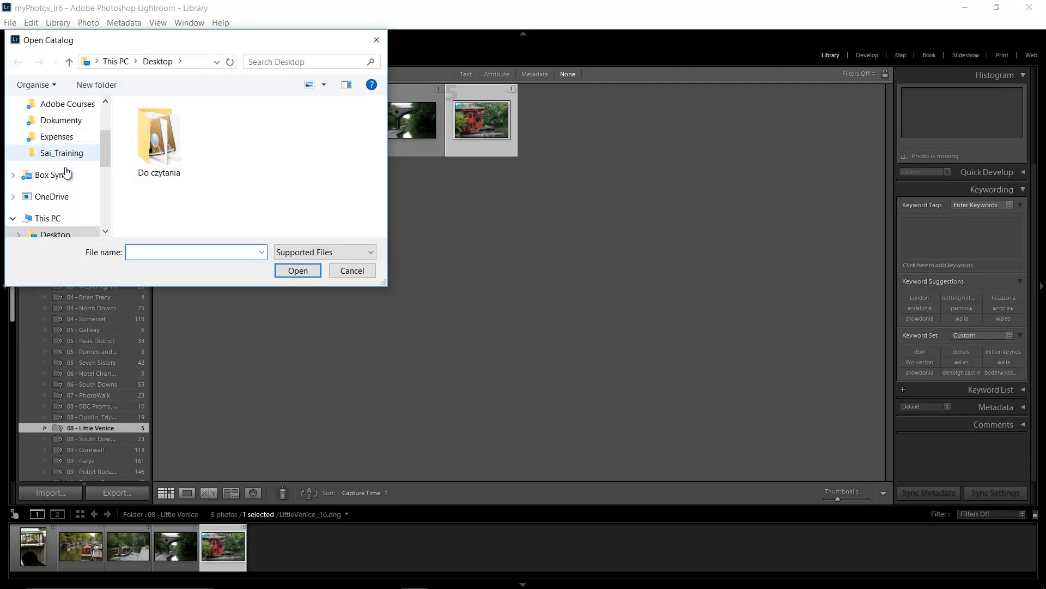
click(50, 196)
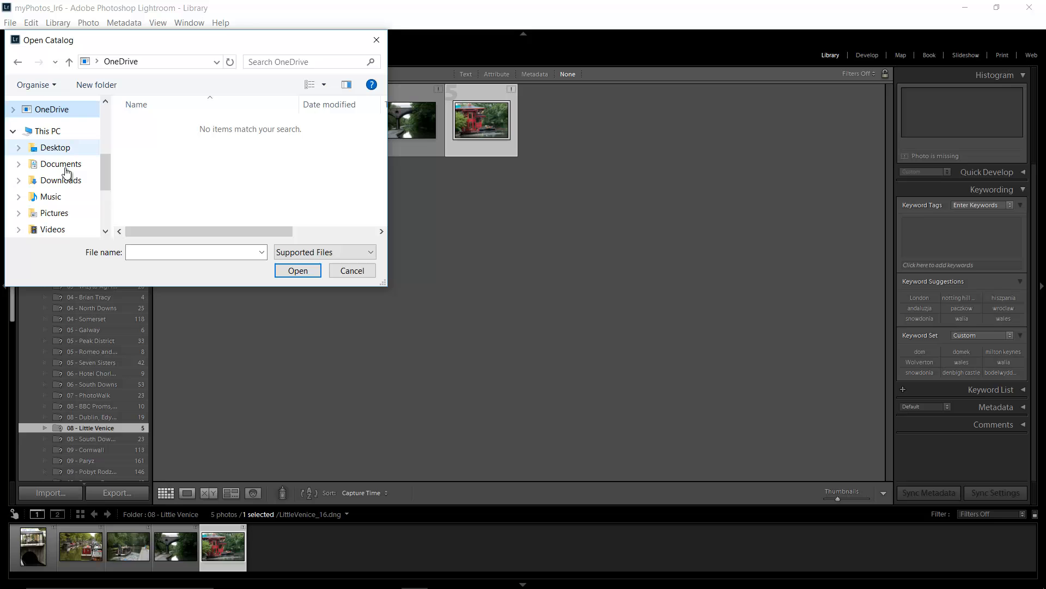
click(53, 212)
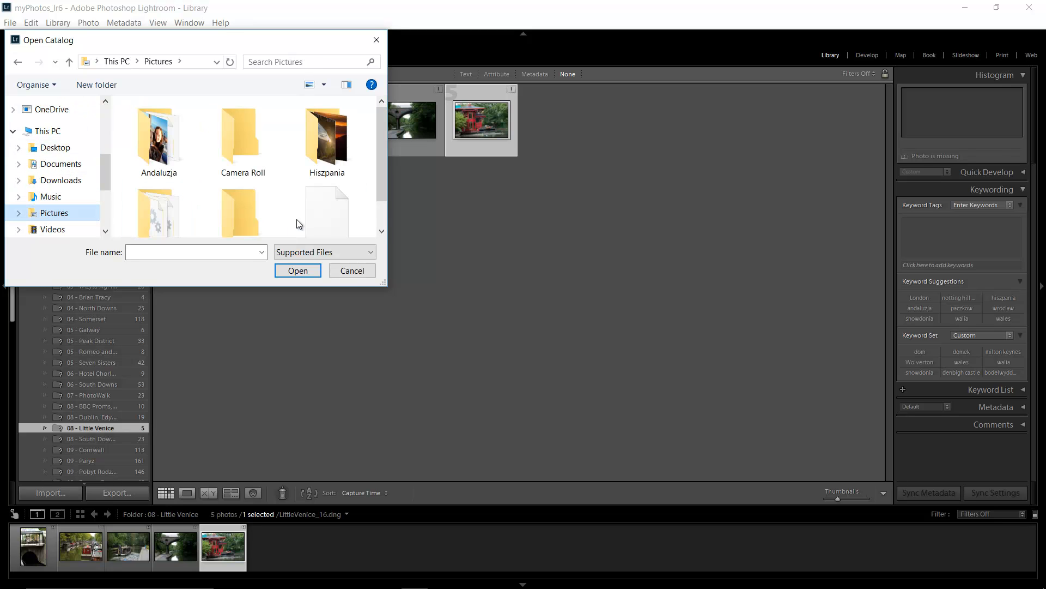
scroll(down, 3)
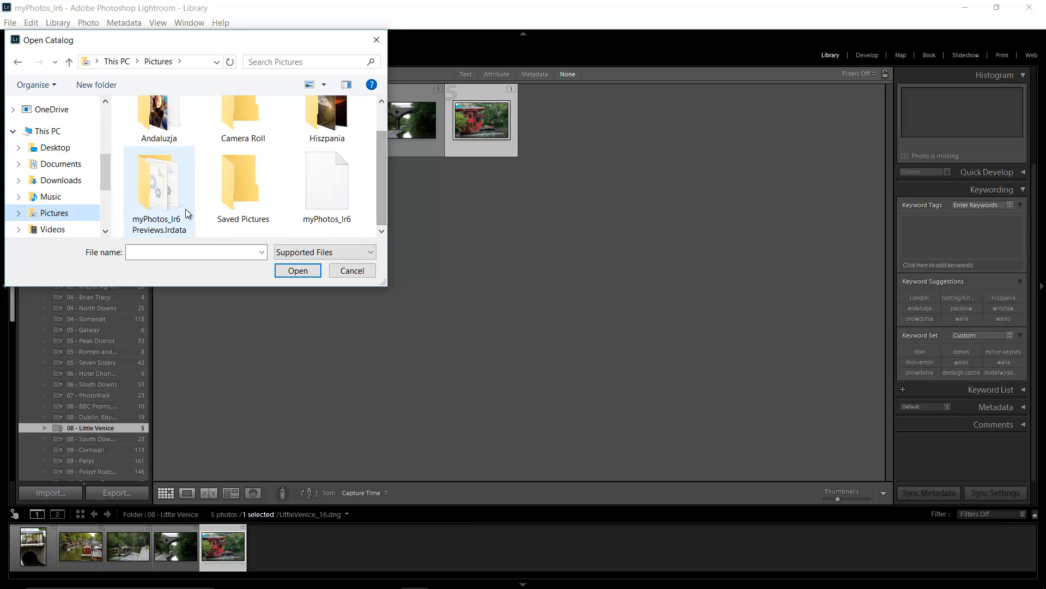
mouse_move(240, 190)
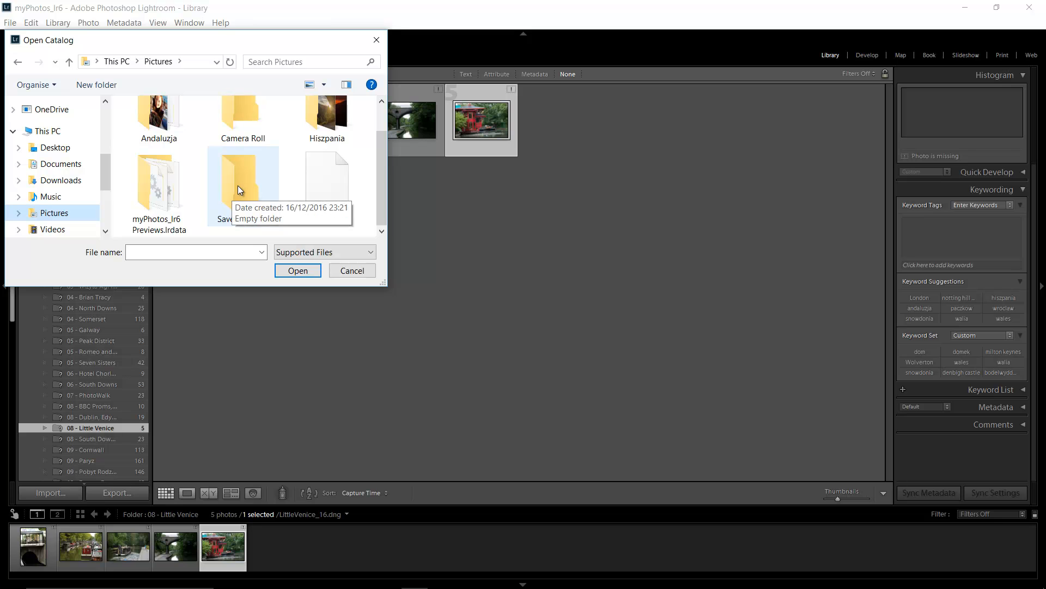
mouse_move(326, 175)
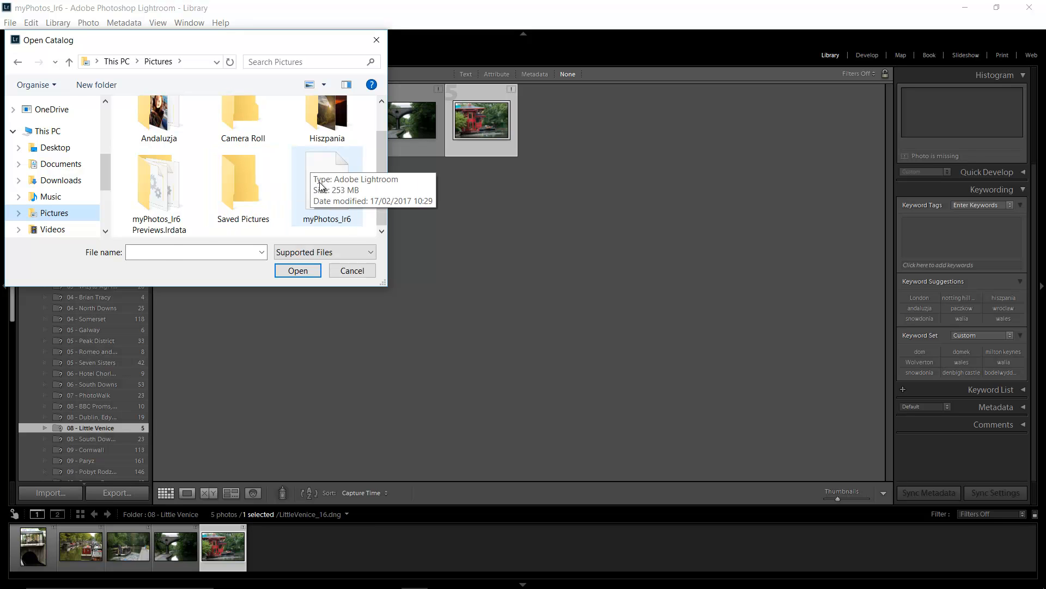
click(327, 180)
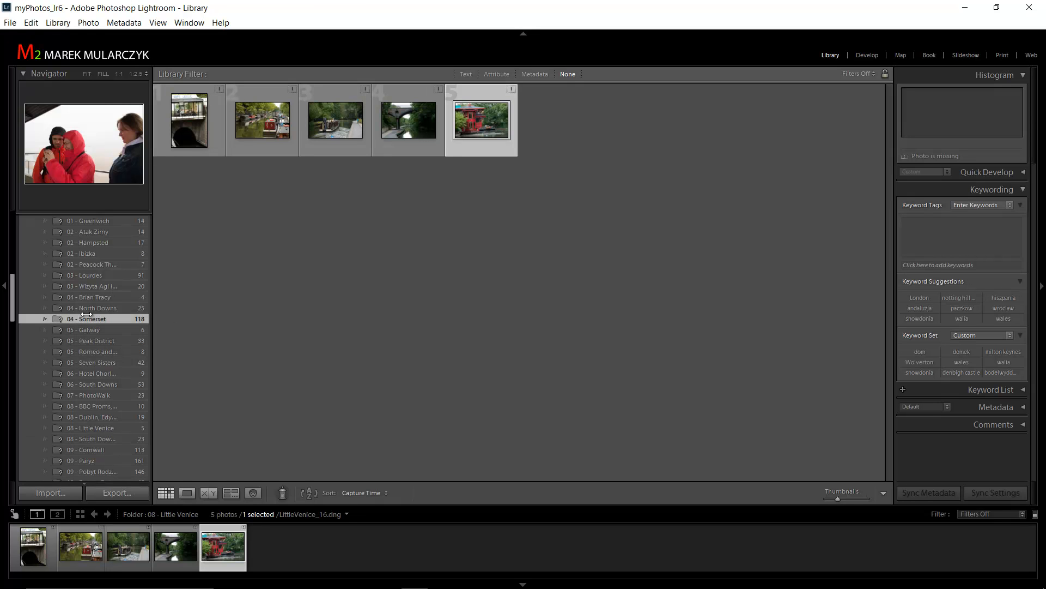
click(86, 318)
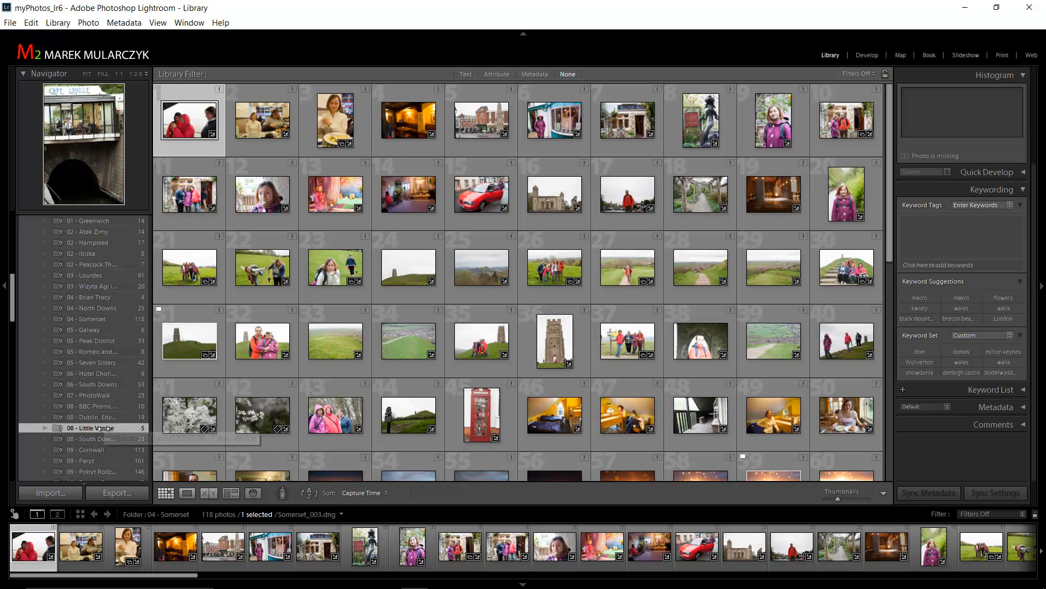
Step: Return to 08 - Little Venice and scroll Folders to the missing E: drive entries
click(86, 428)
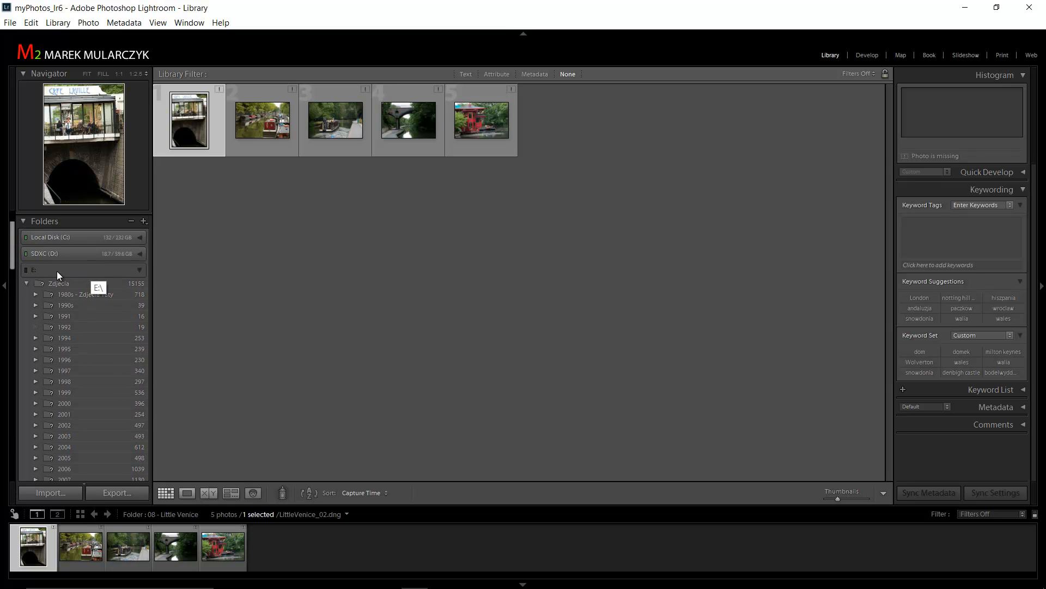
mouse_move(50, 279)
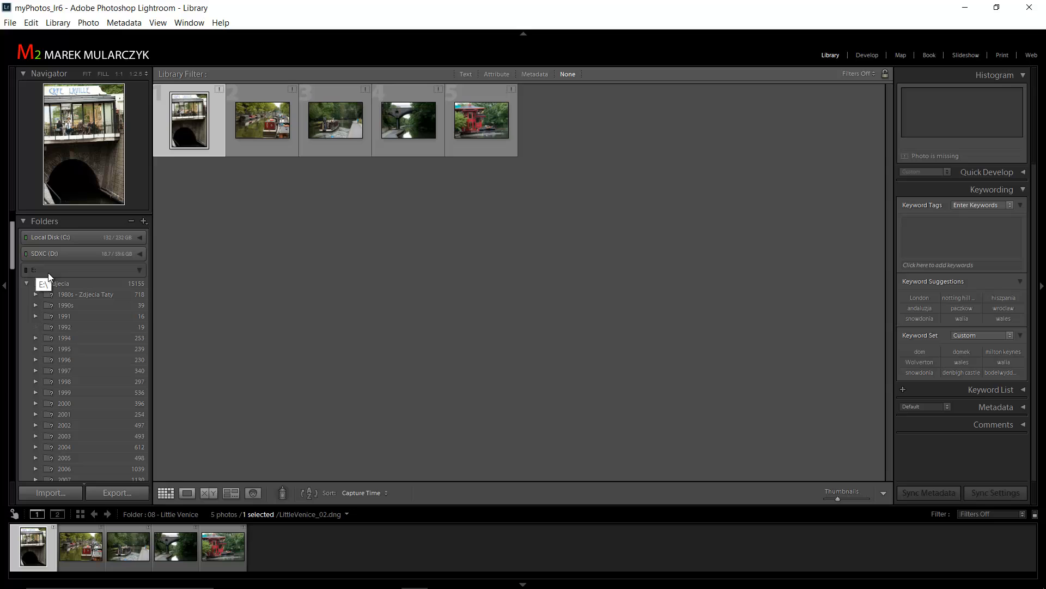
mouse_move(42, 276)
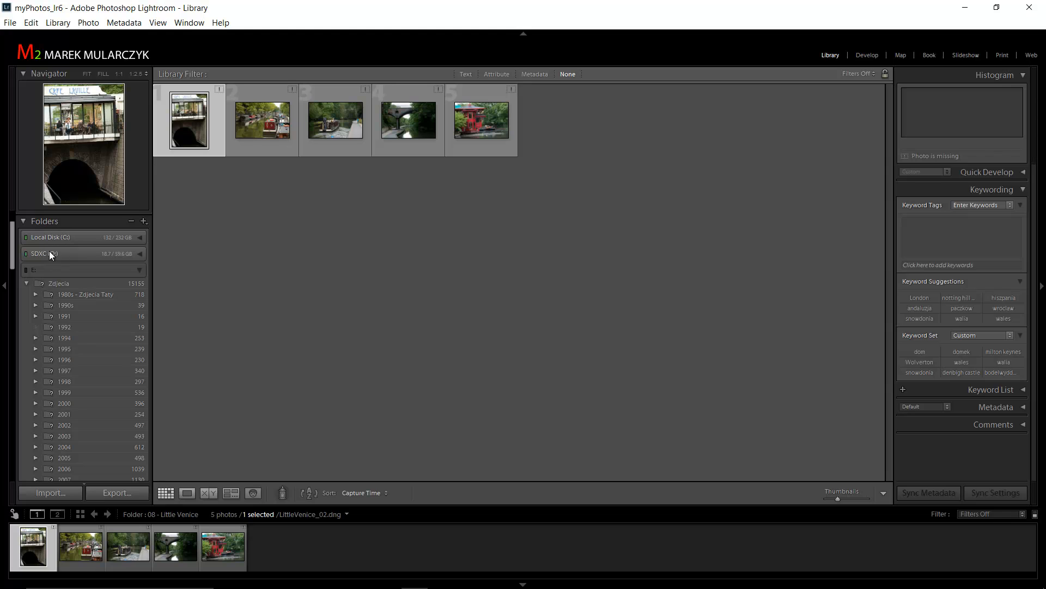
mouse_move(58, 264)
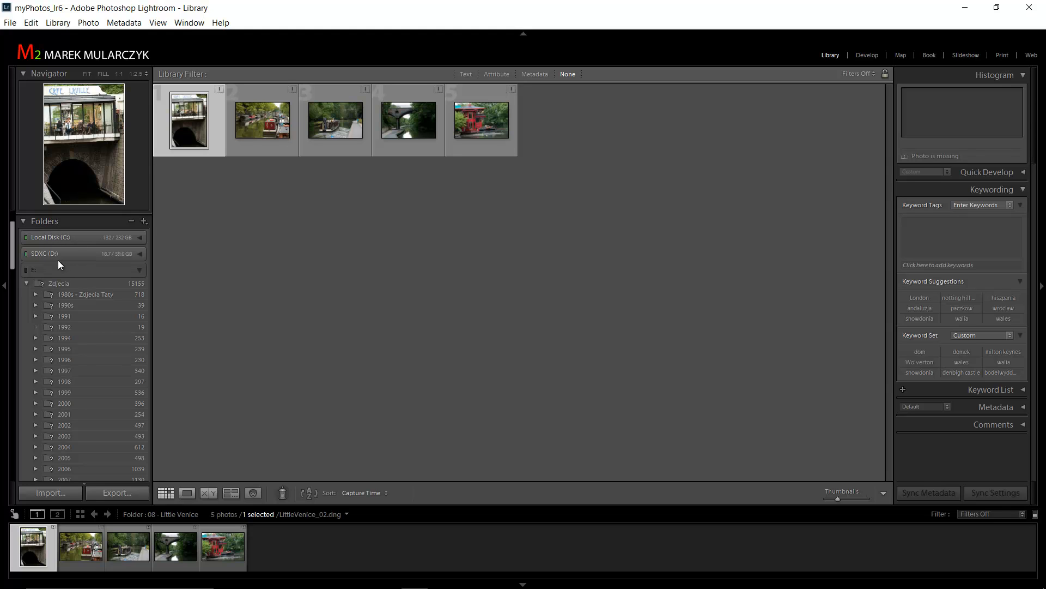
mouse_move(12, 259)
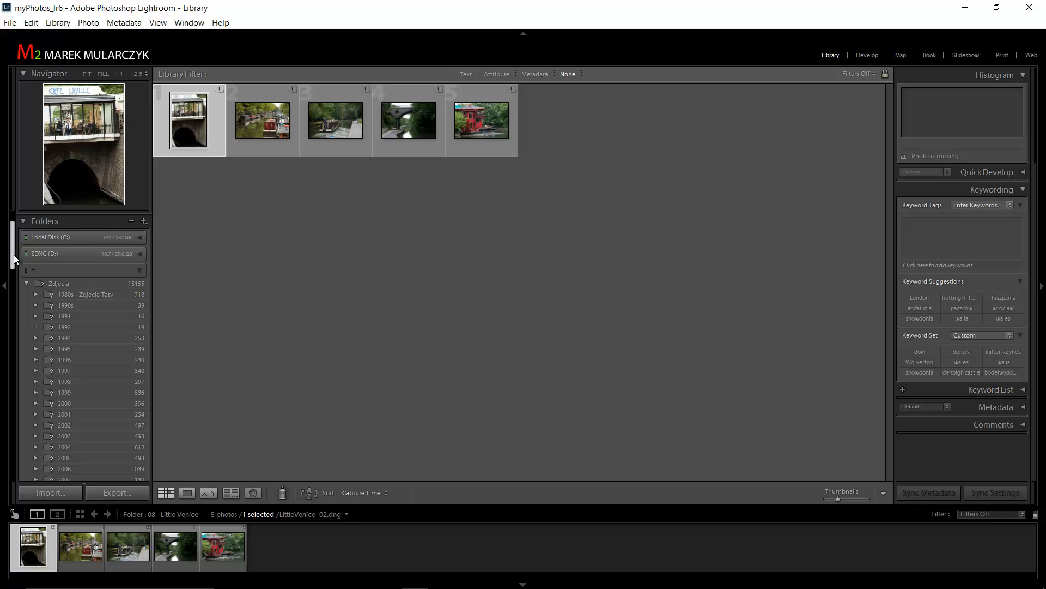
scroll(down, 3)
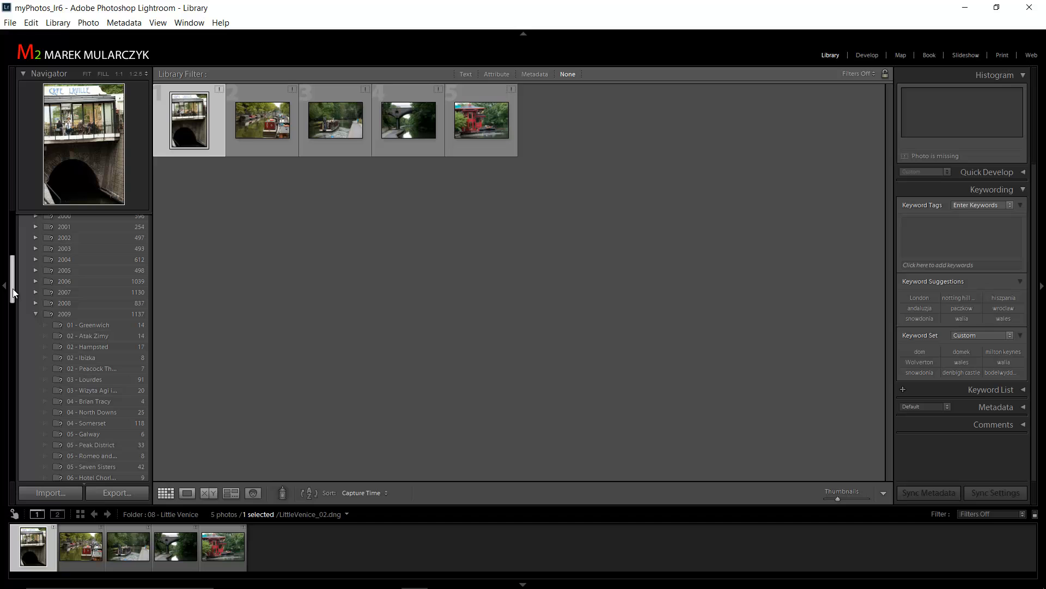
scroll(down, 3)
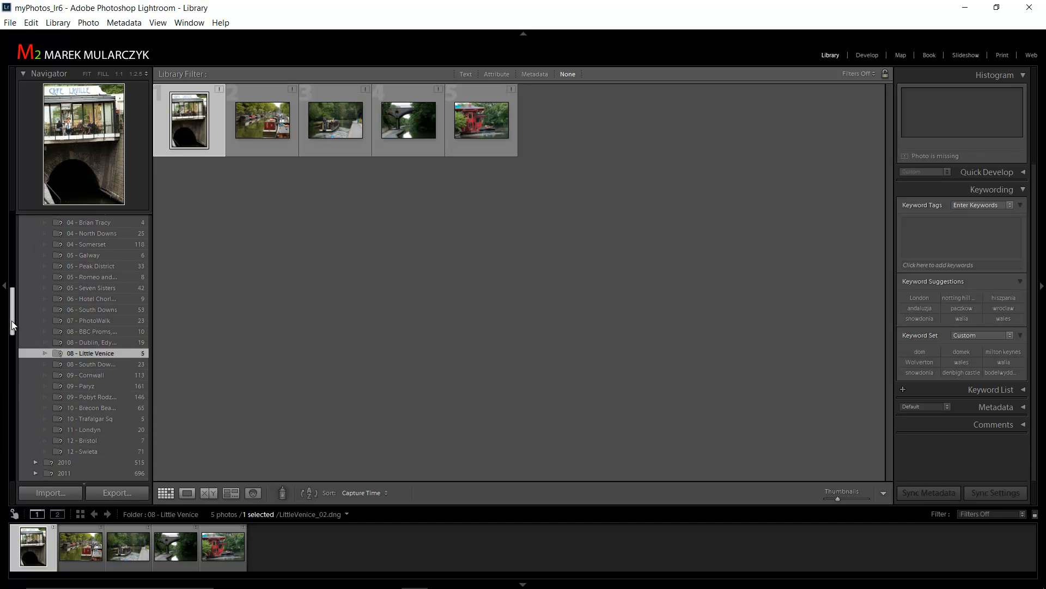
mouse_move(89, 353)
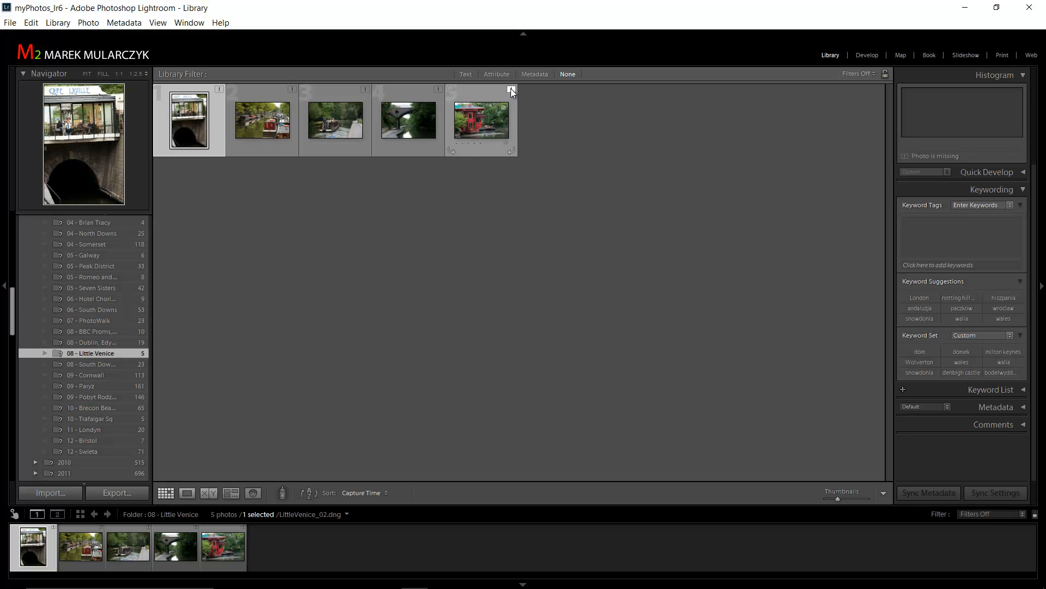
Step: Attempt to locate the missing LittleVenice_16.dng from its E: location, then give up
click(512, 89)
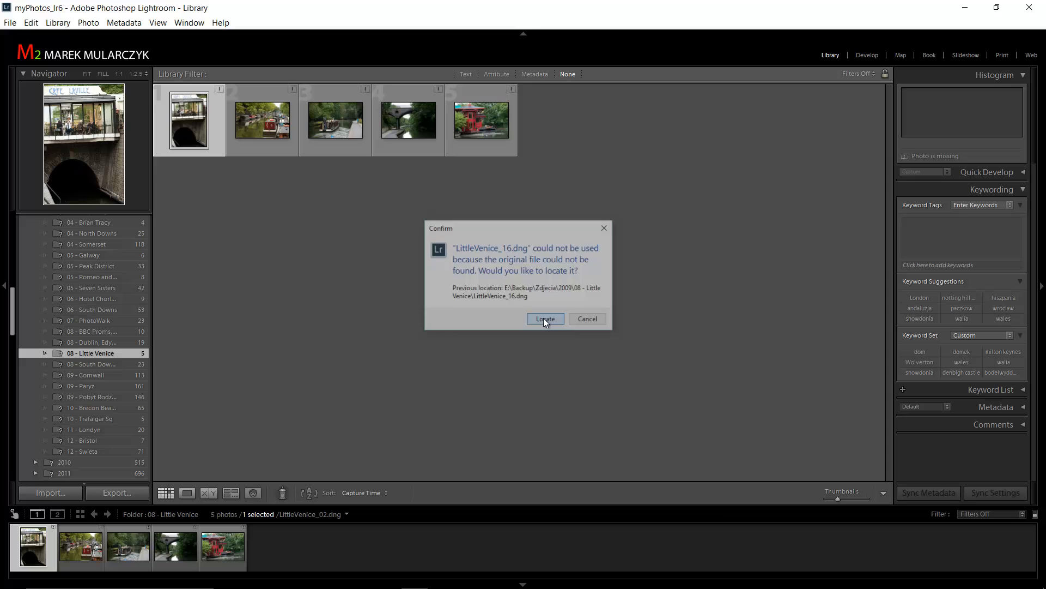
click(545, 318)
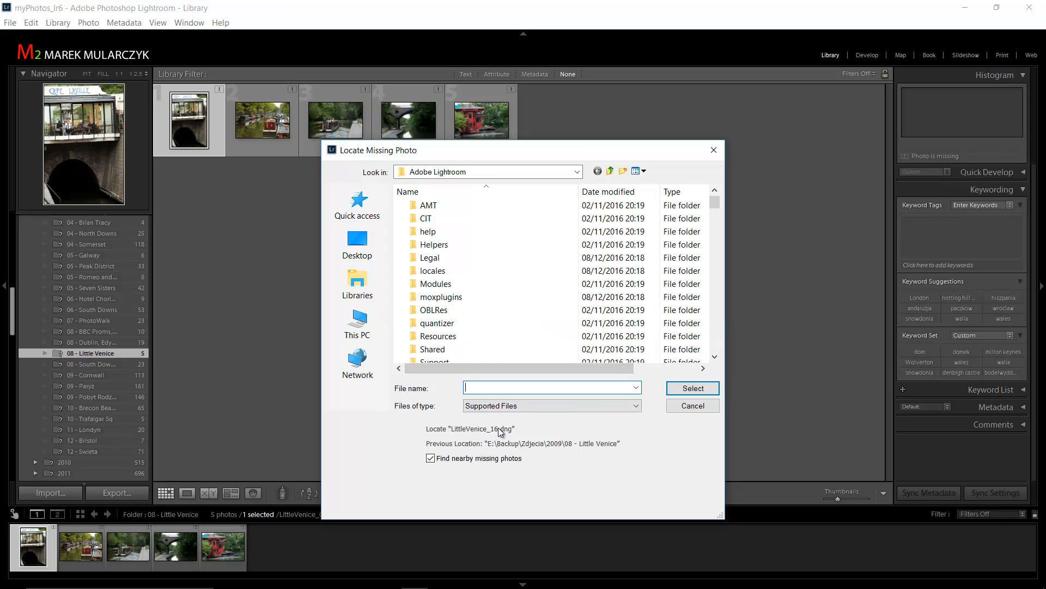
mouse_move(471, 448)
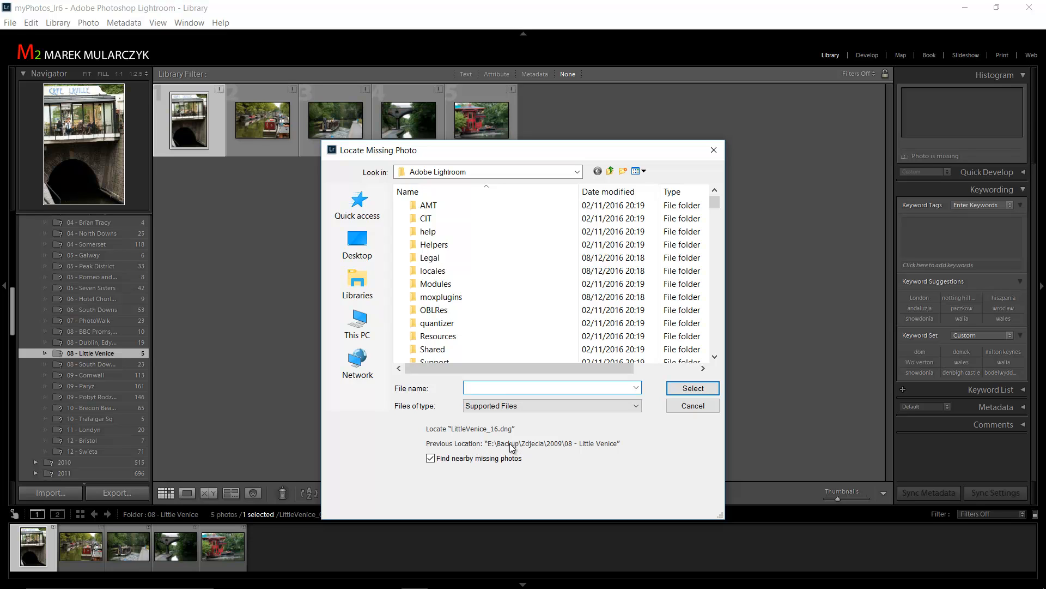
mouse_move(485, 478)
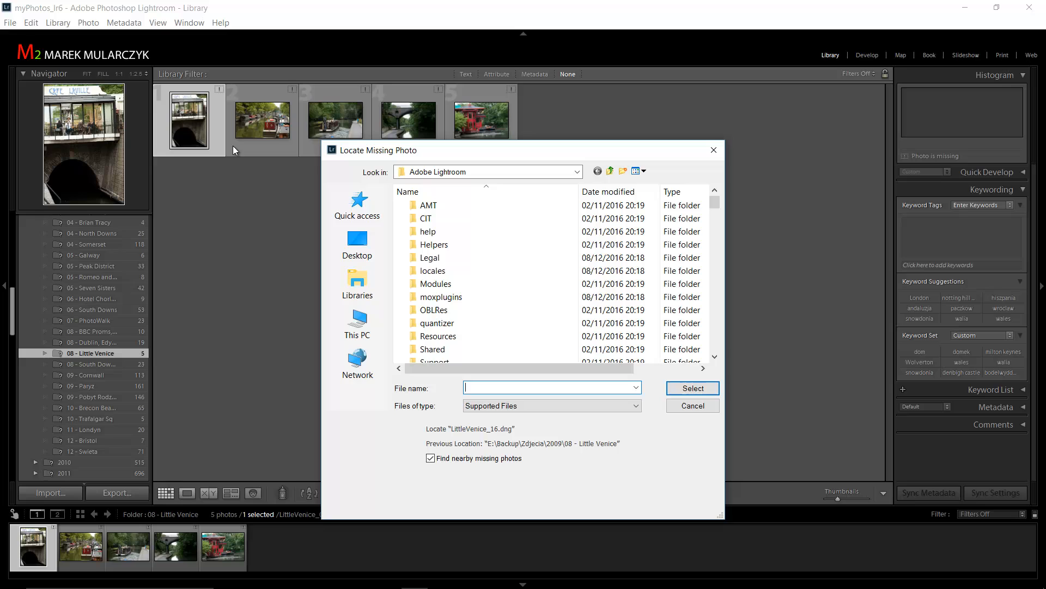
mouse_move(262, 240)
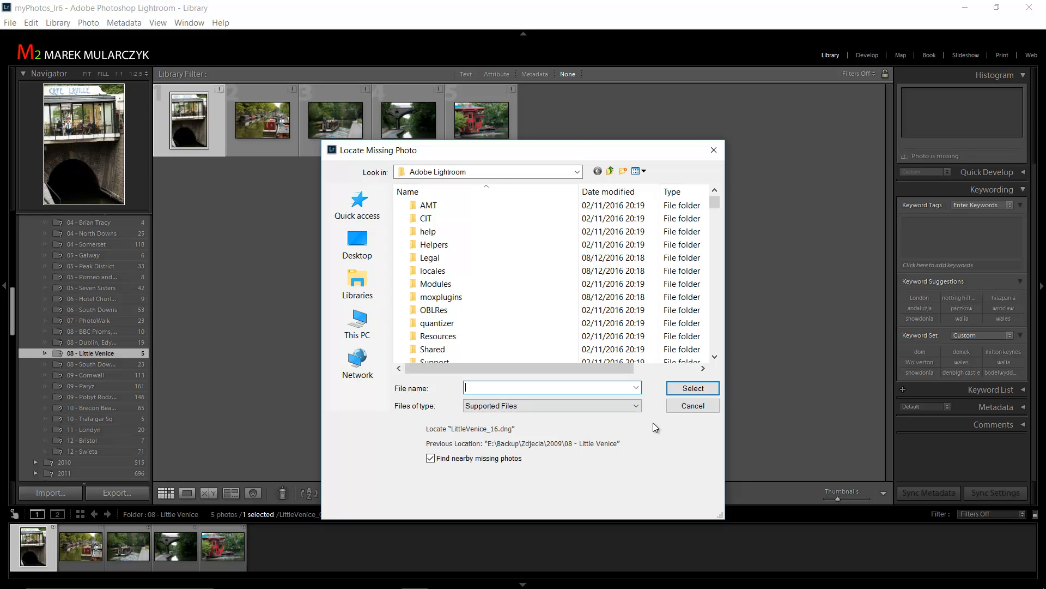
mouse_move(692, 405)
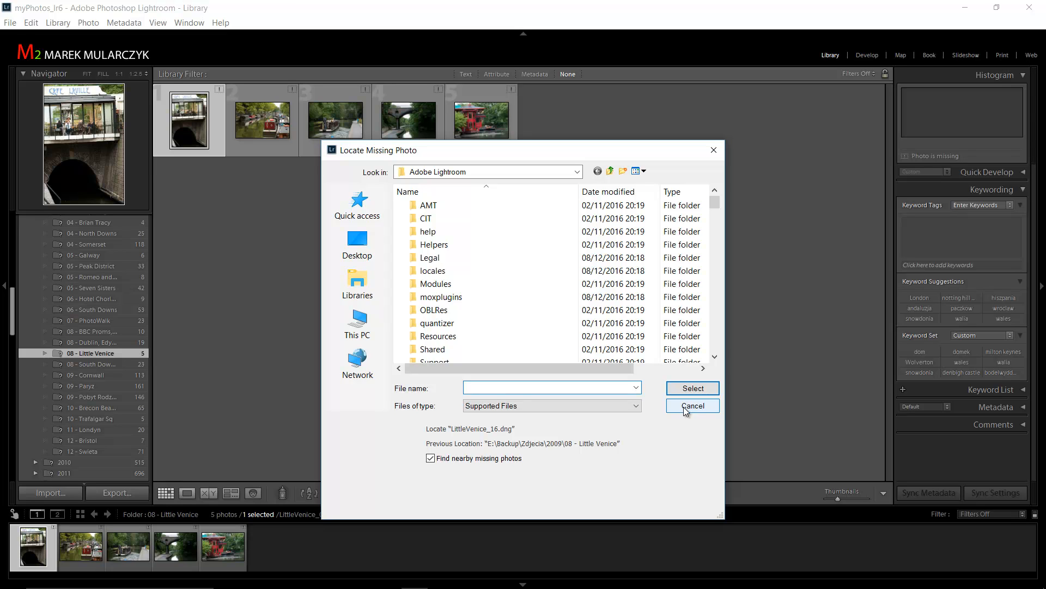
click(550, 388)
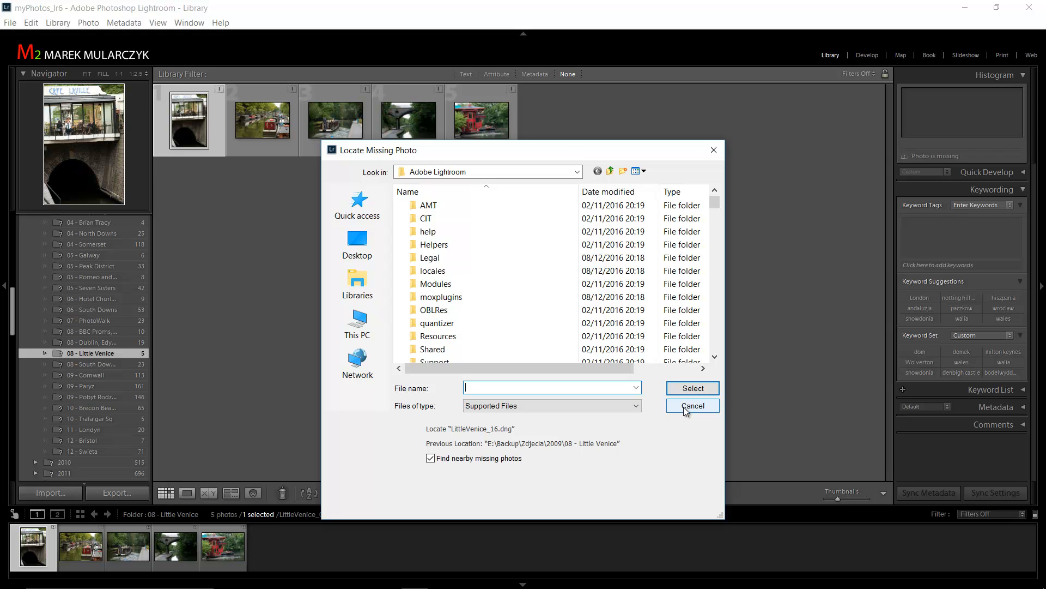
Step: Start an import, bringing up the unavailable E:\Backup\Zdjecia\2017 destination warning
click(692, 406)
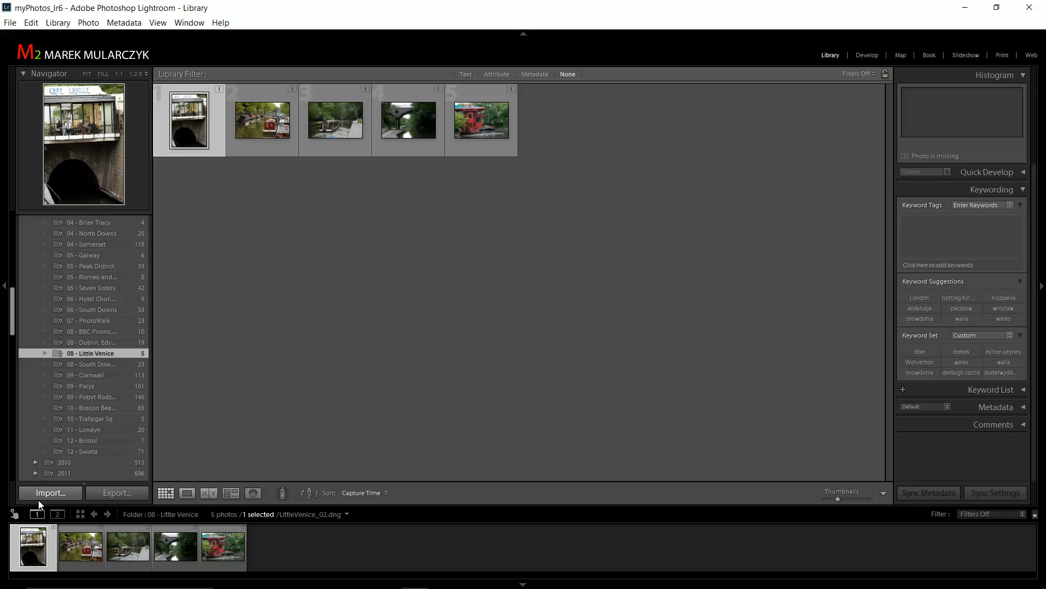
mouse_move(419, 317)
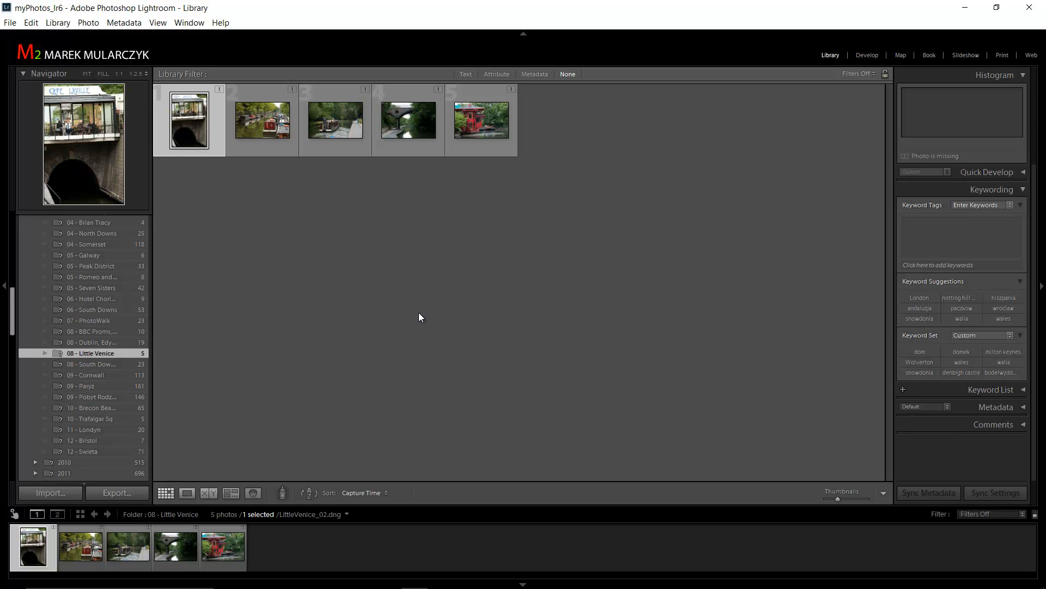
click(50, 493)
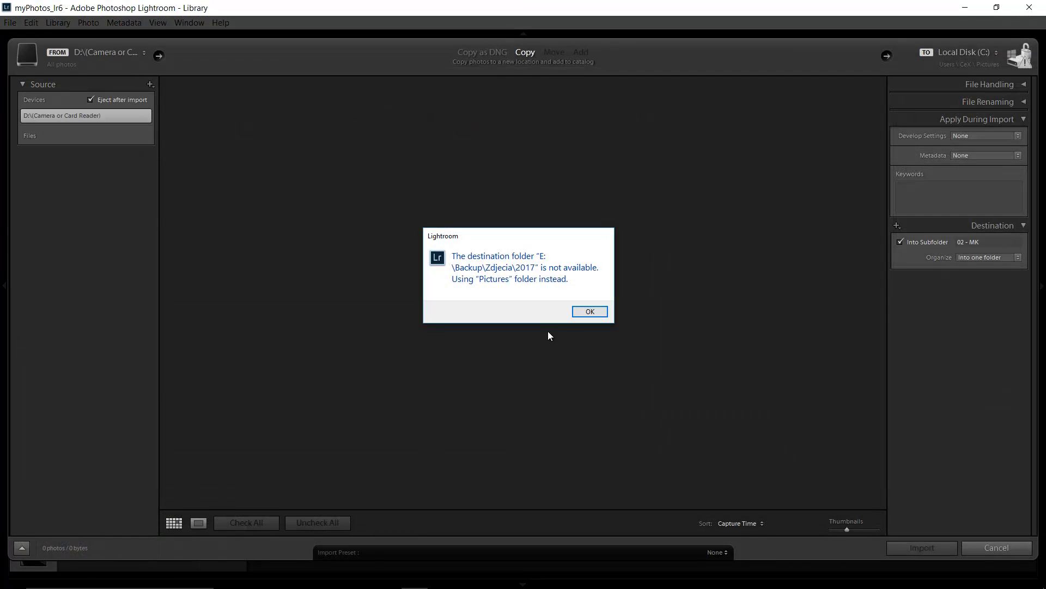
Step: Acknowledge the destination warning, review the photo grid, and cancel the import
click(589, 311)
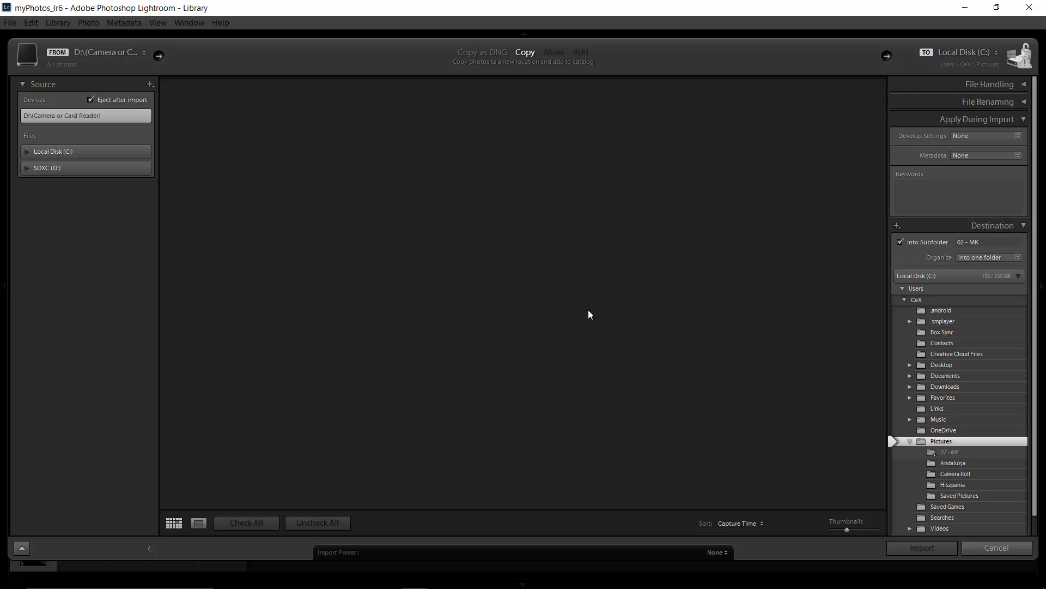
mouse_move(796, 291)
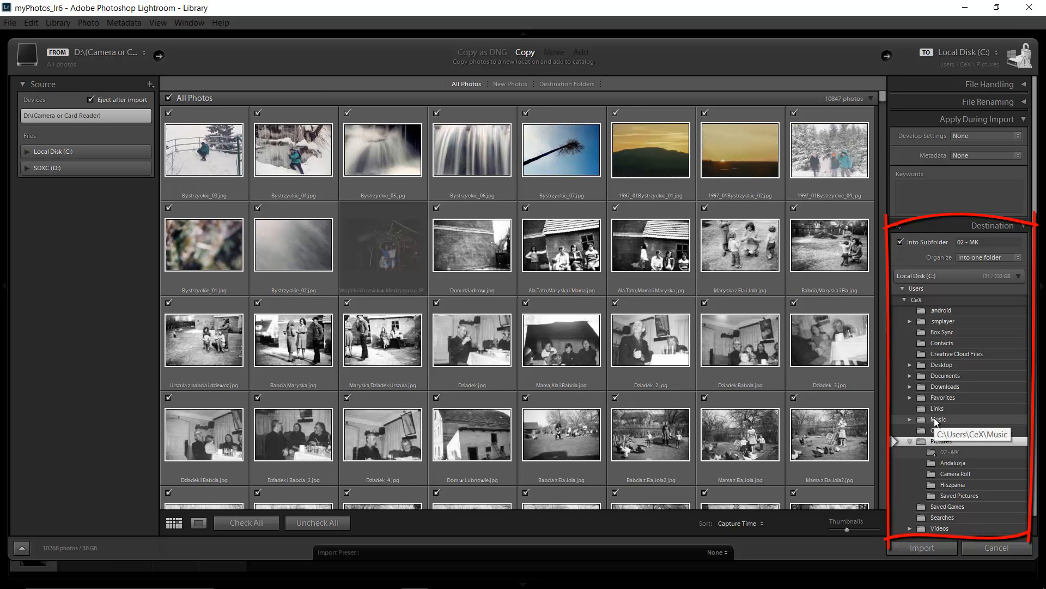
scroll(up, 3)
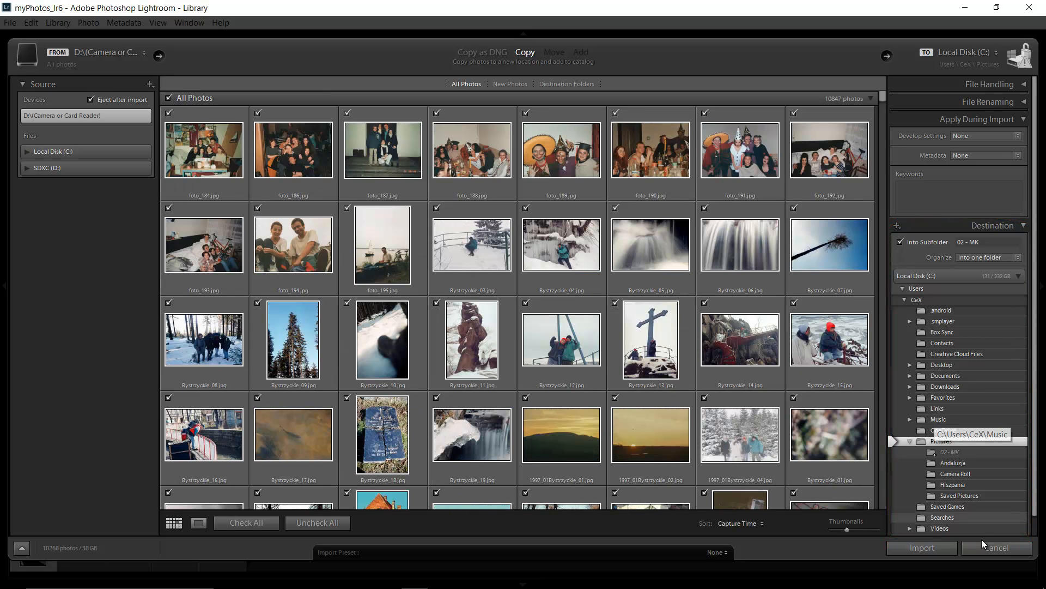
click(995, 548)
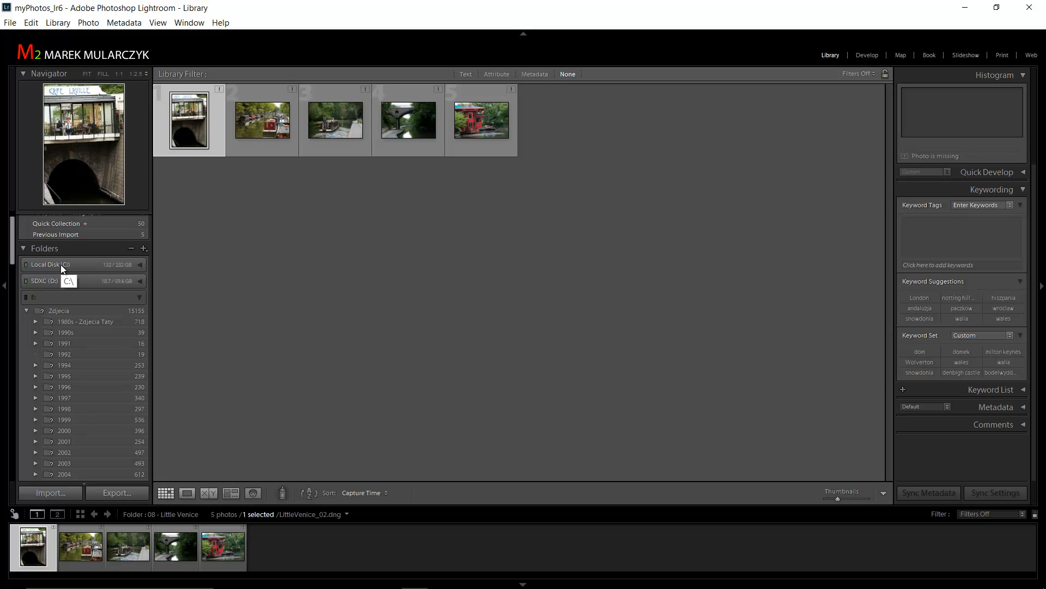
mouse_move(63, 280)
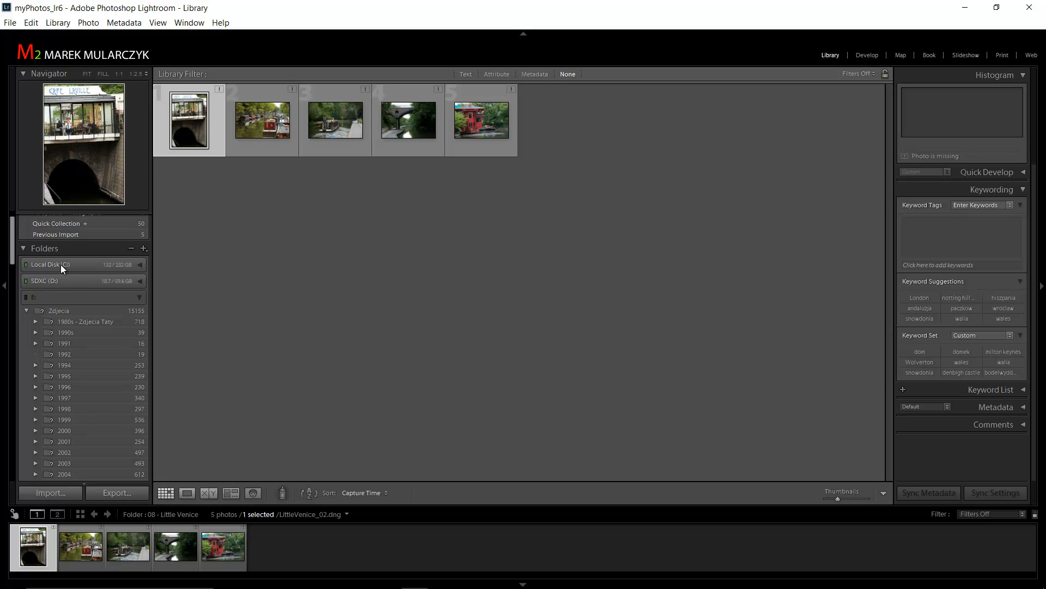